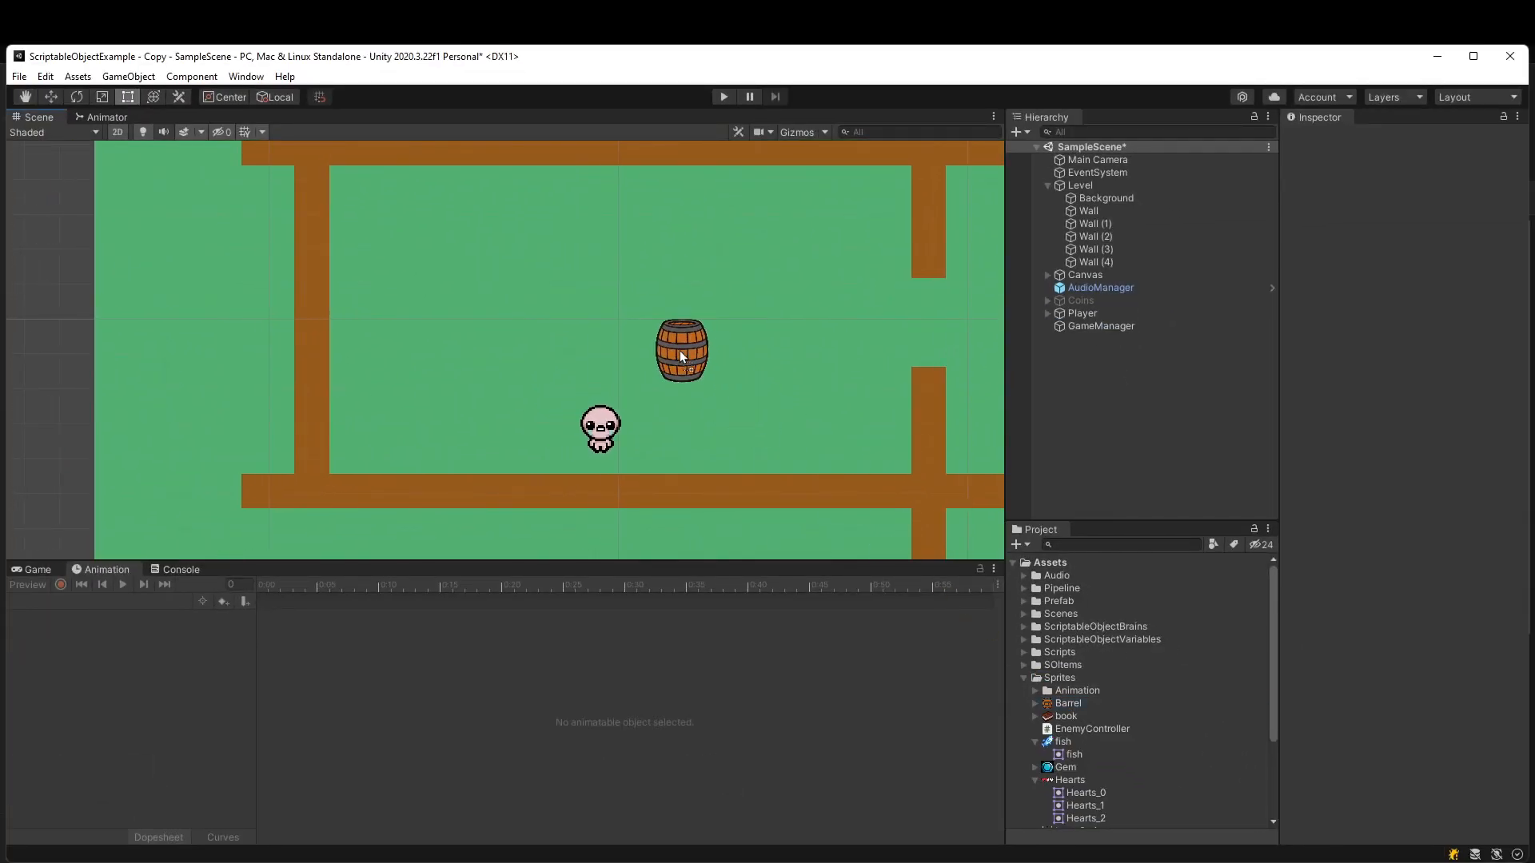
Place the Barrel sprite in the scene and set its position to 0,0,0
click(683, 351)
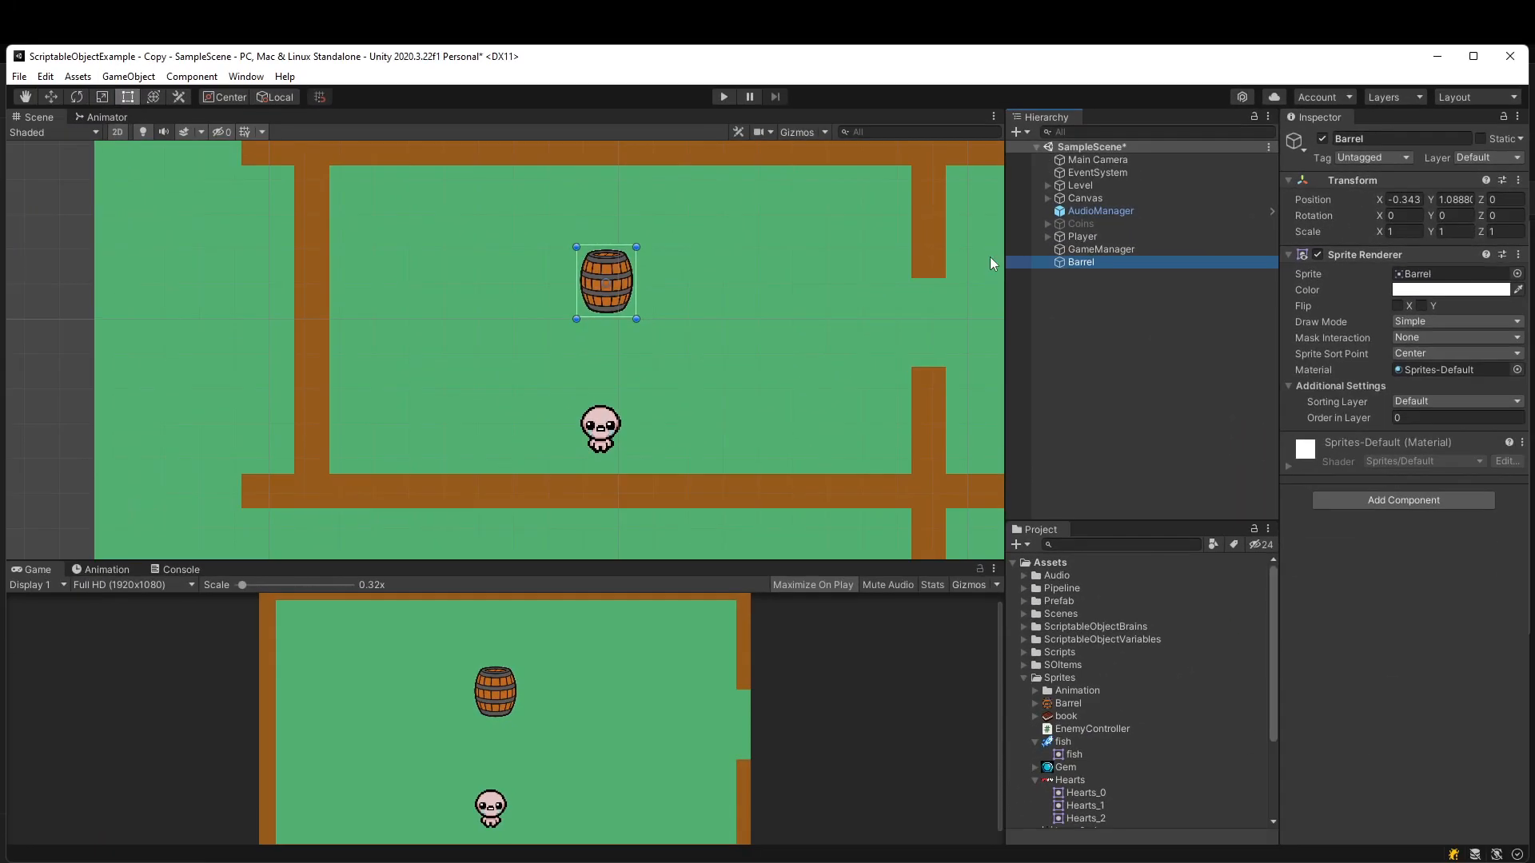
drag(606, 282, 618, 321)
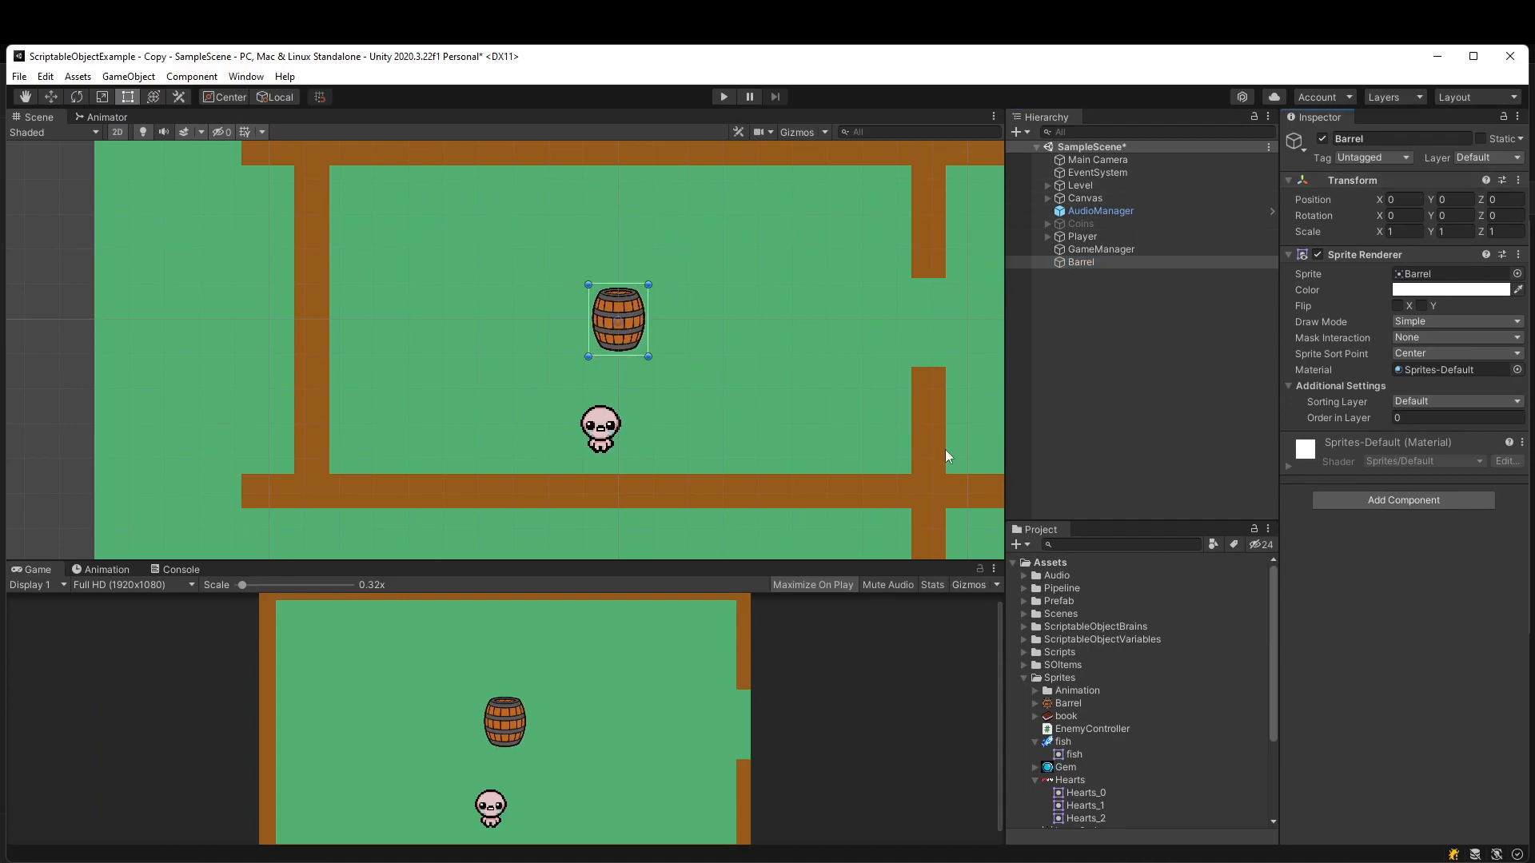
Create and save a new Barrel animation clip named BarrelAnimation from the Animation window
click(246, 75)
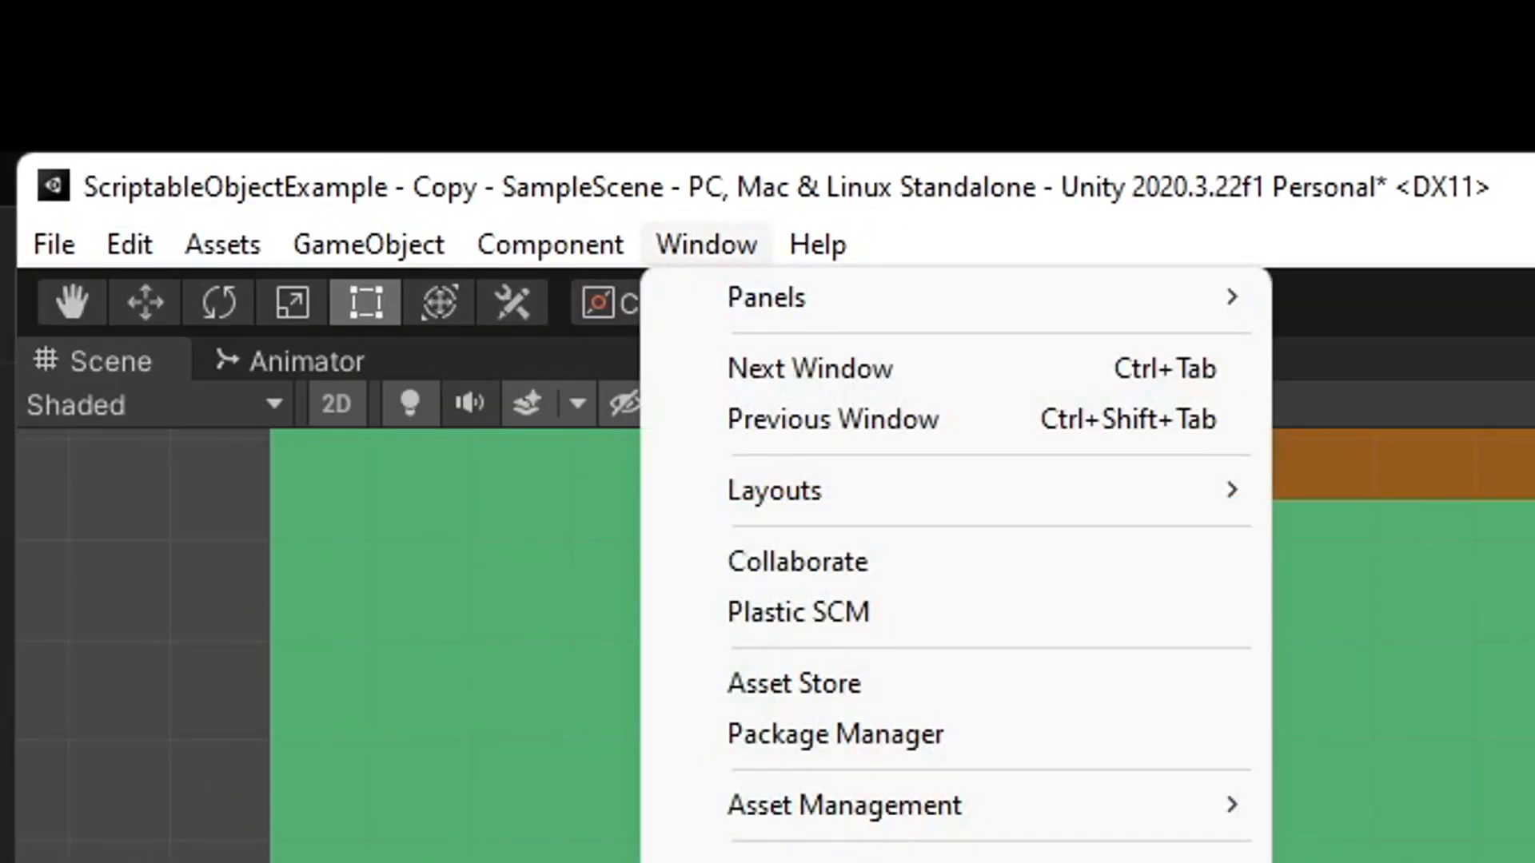
mouse_move(339, 511)
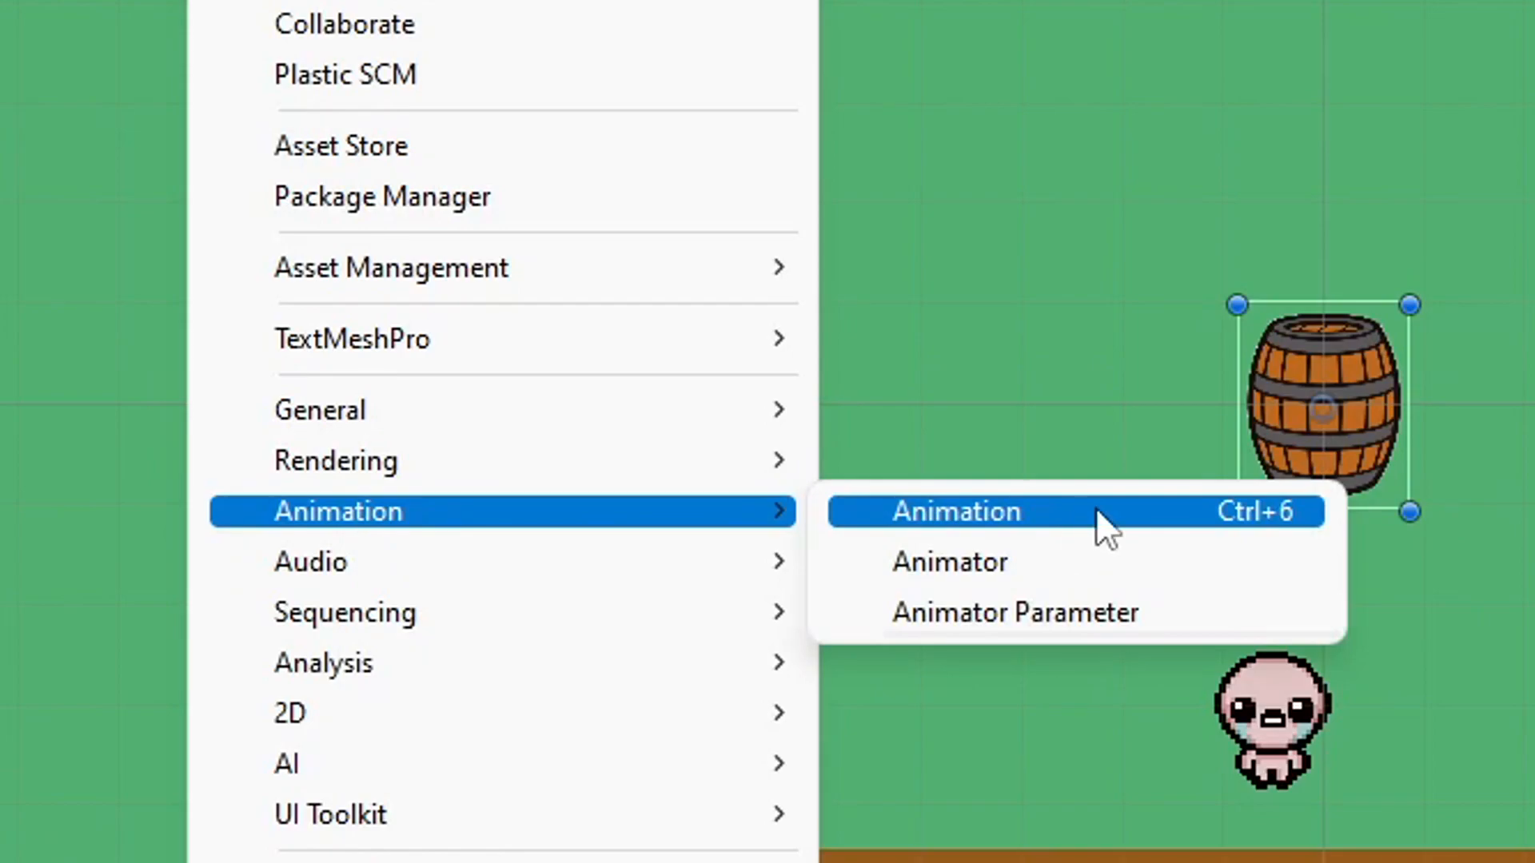
click(958, 511)
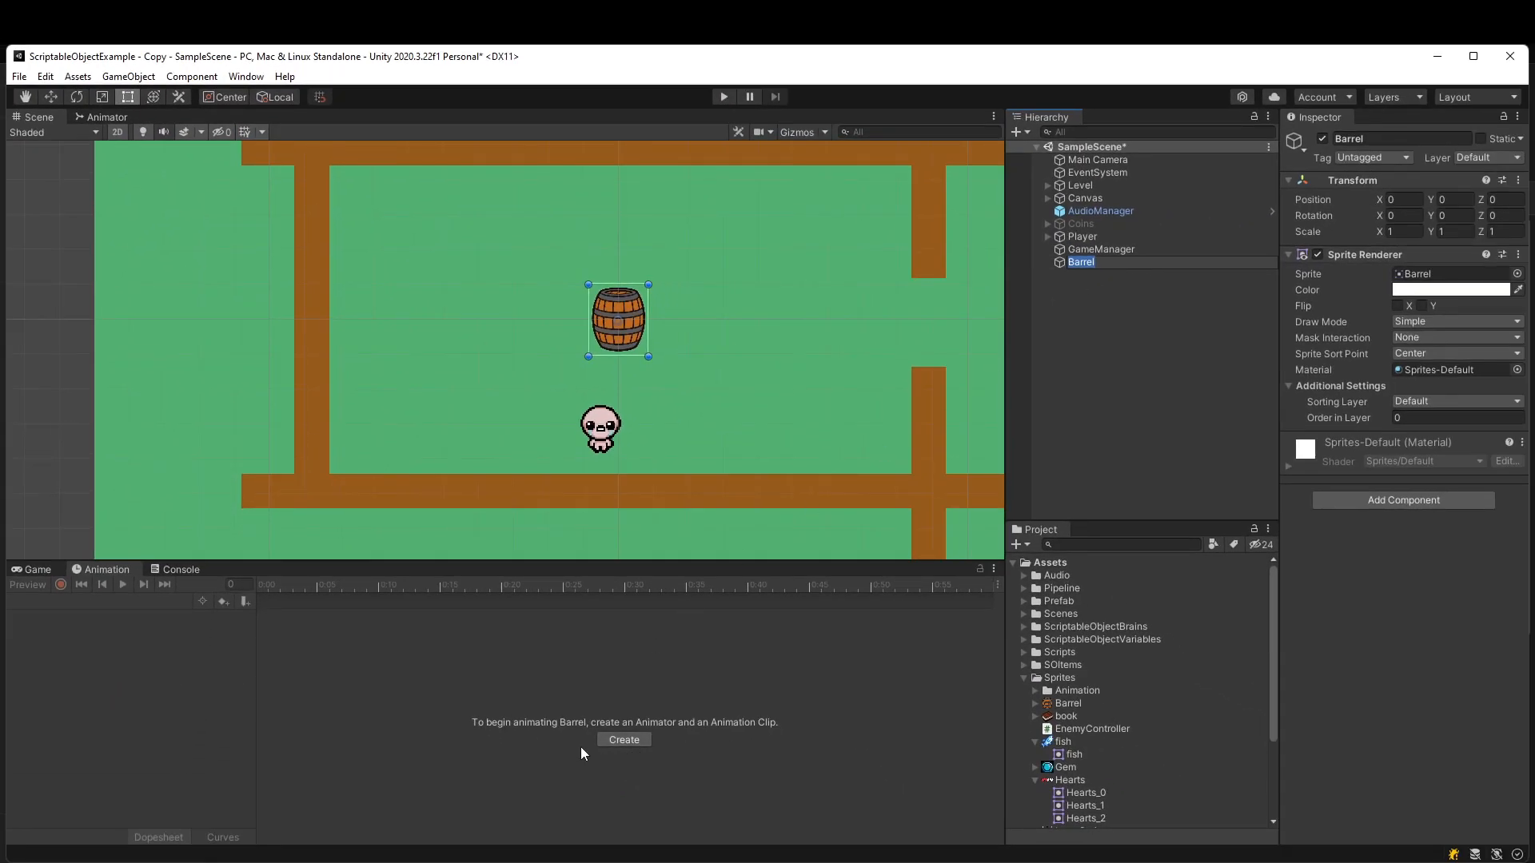
click(624, 740)
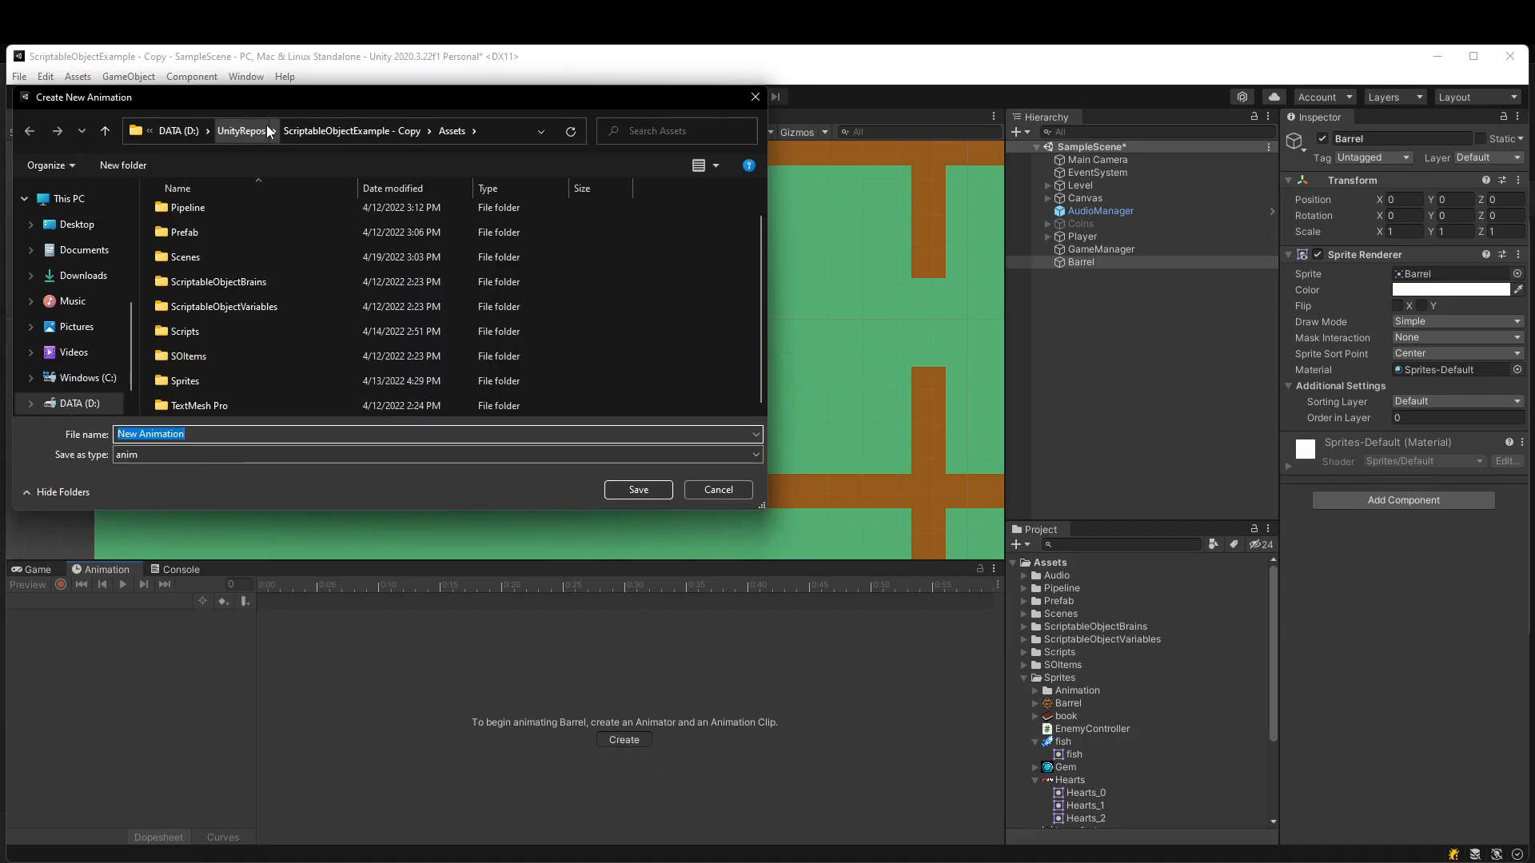
text(BarrelAnimat)
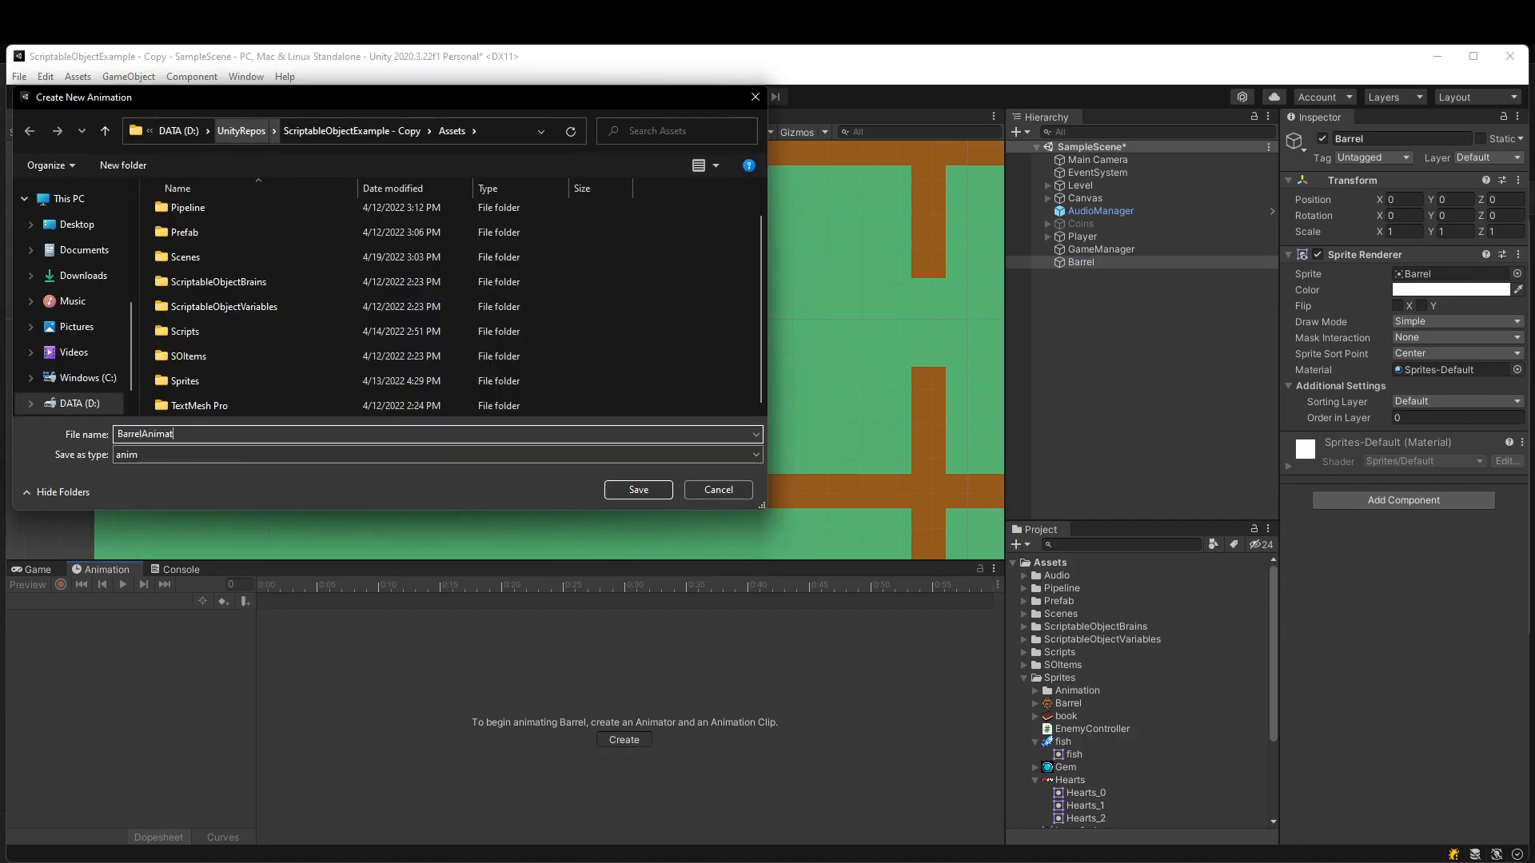
click(638, 489)
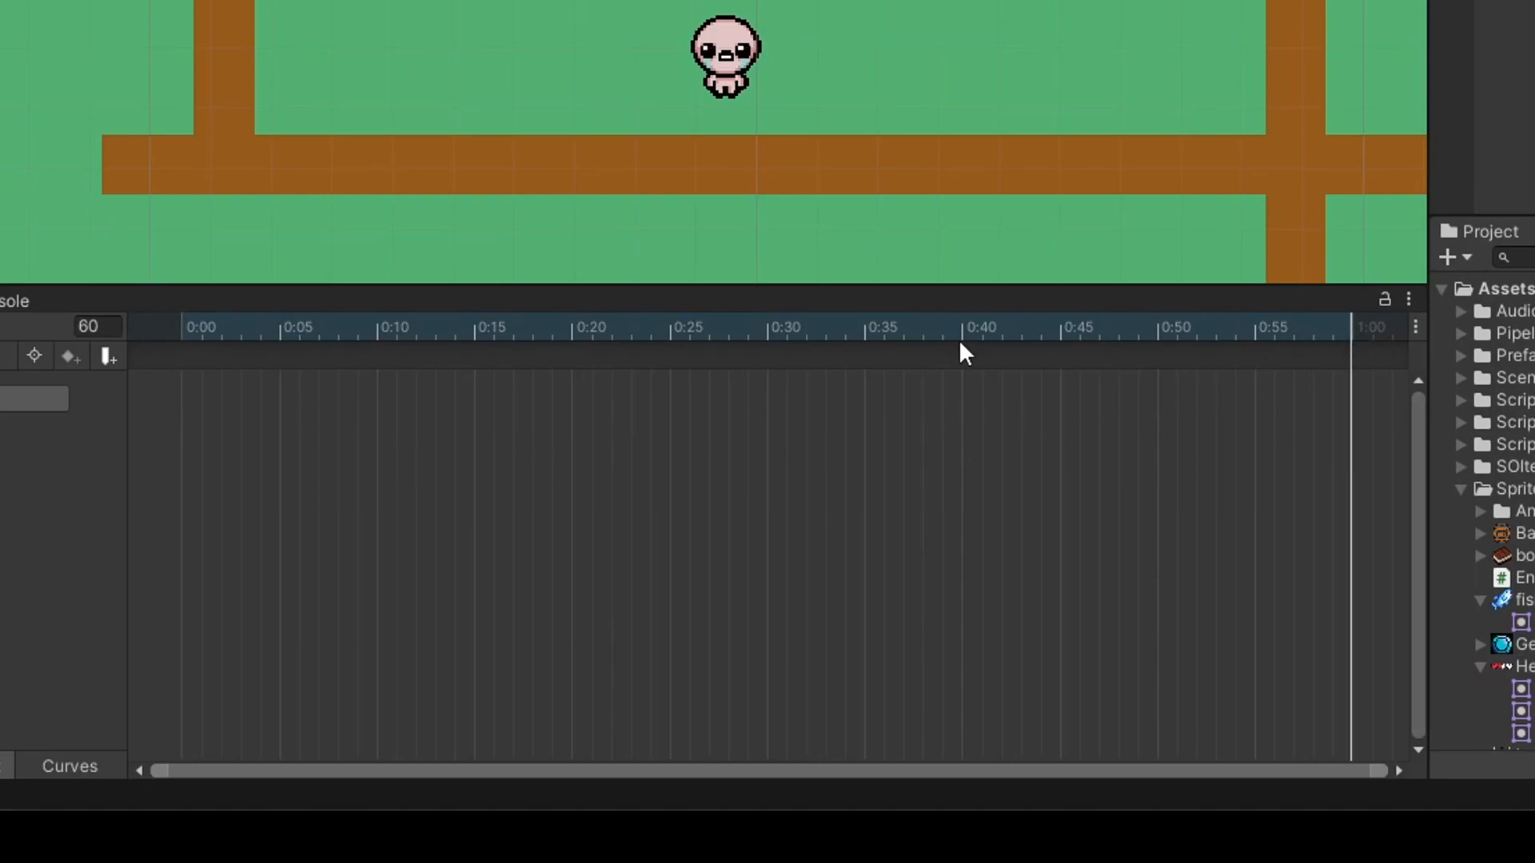
mouse_move(1338, 465)
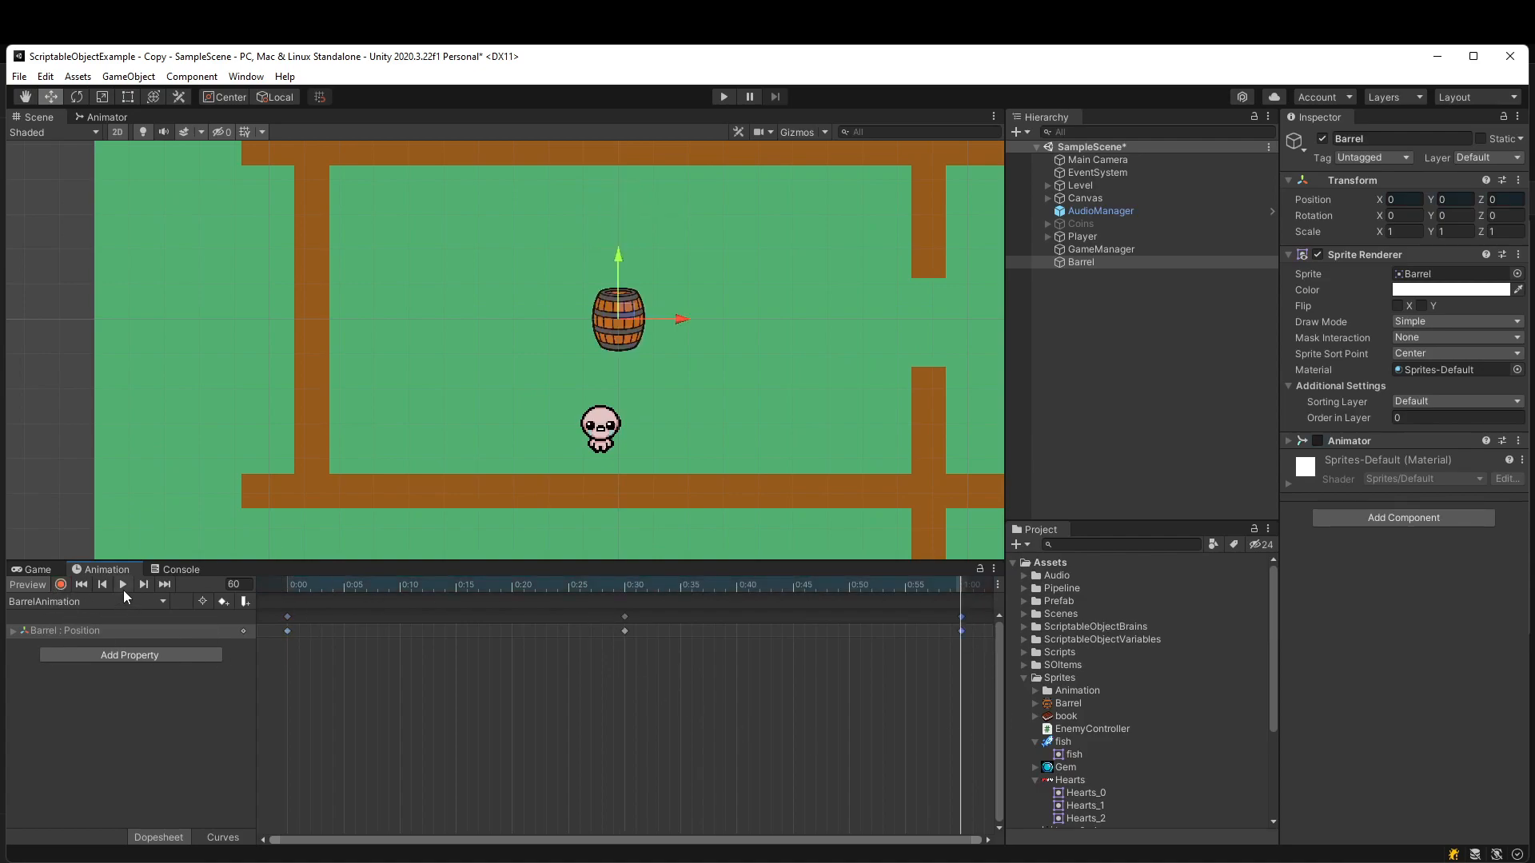
Preview the three-keyframe up-down position animation of the Barrel
click(124, 585)
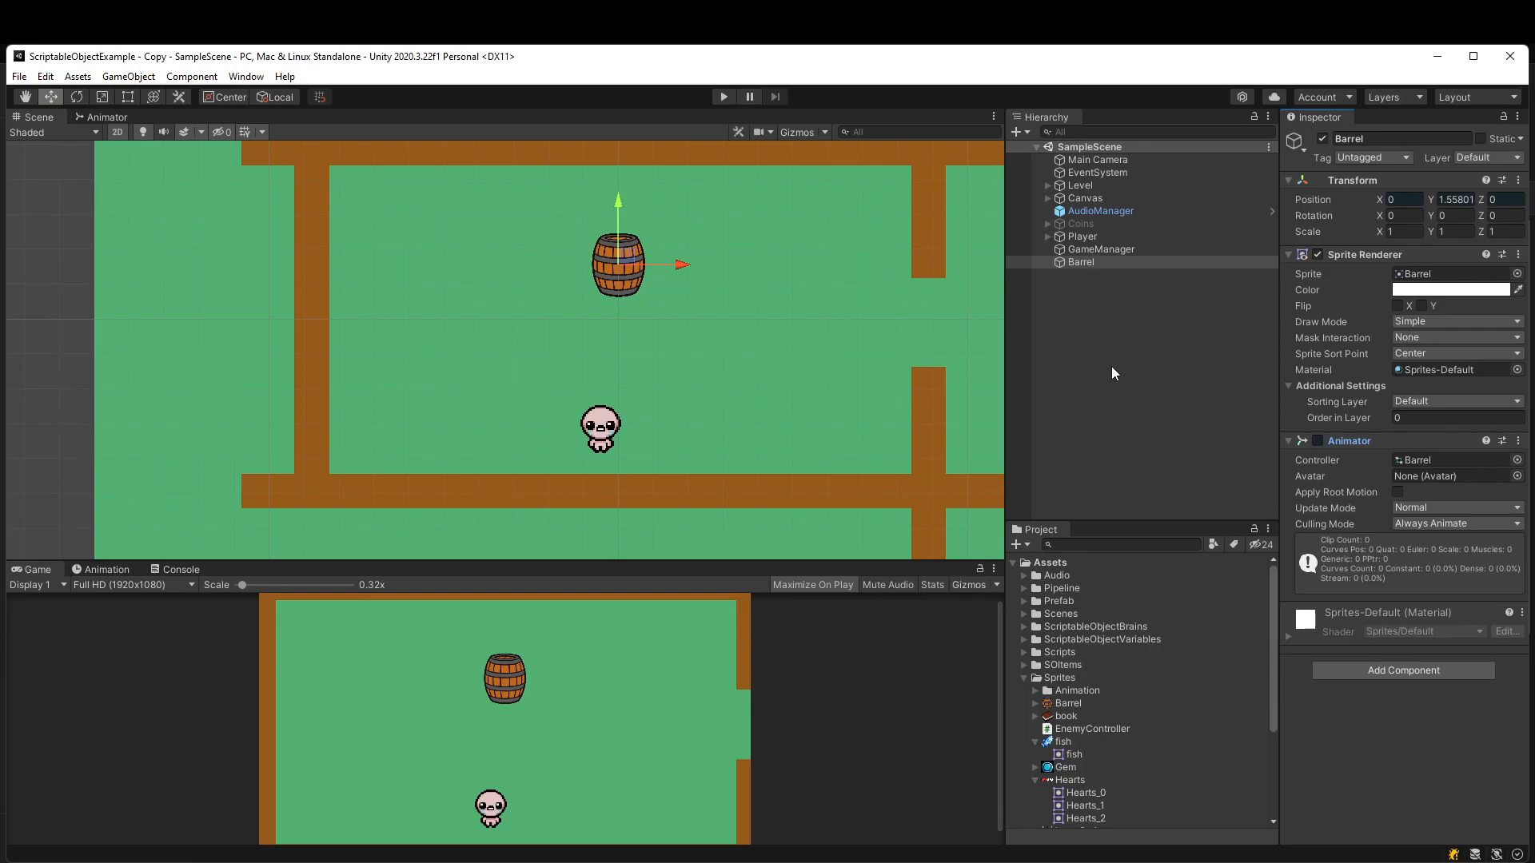
mouse_move(506, 549)
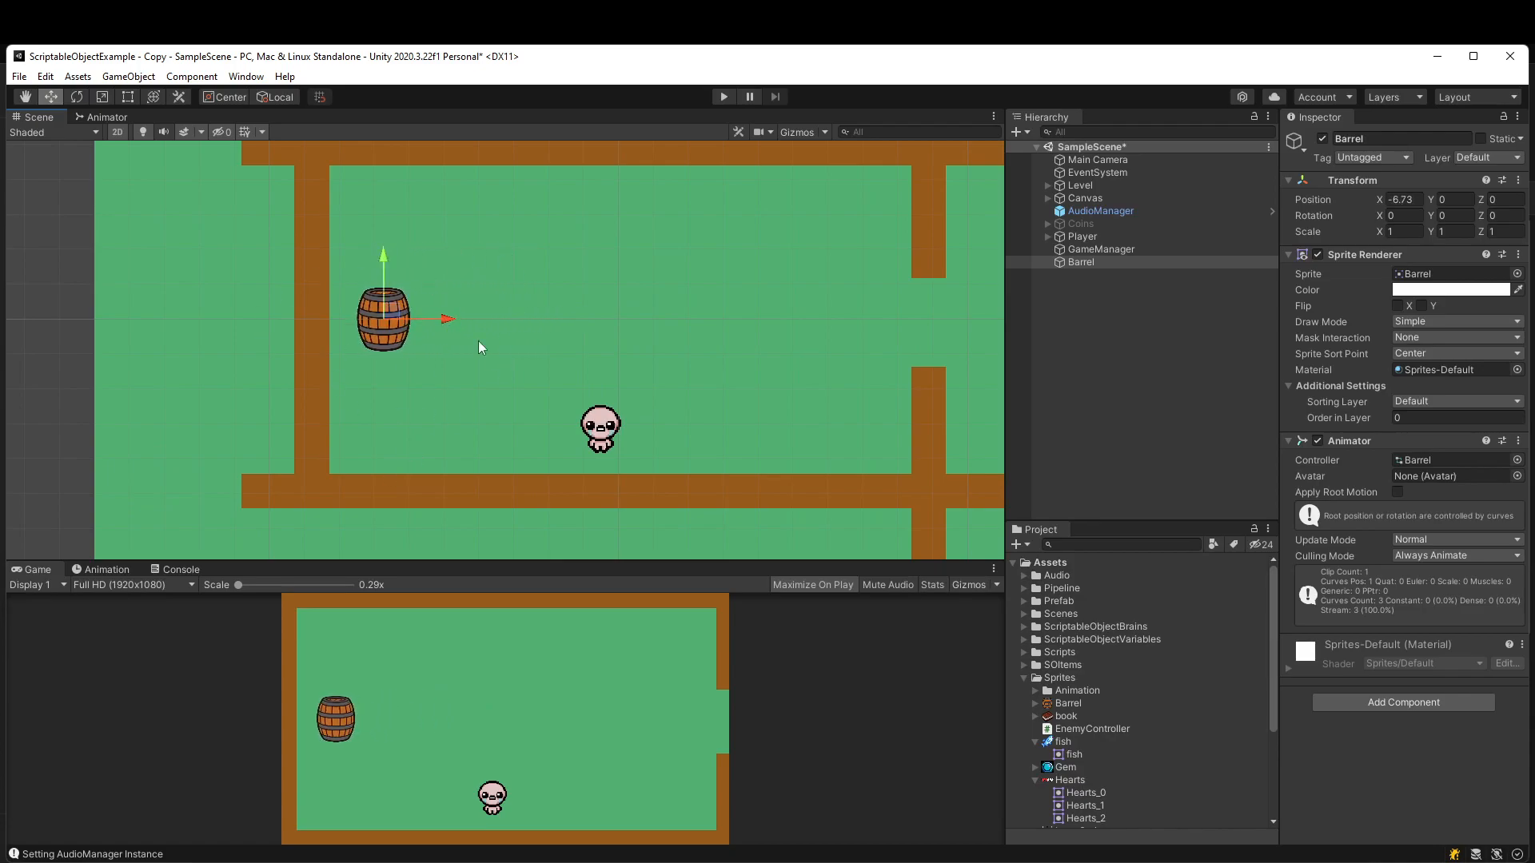
mouse_move(394, 360)
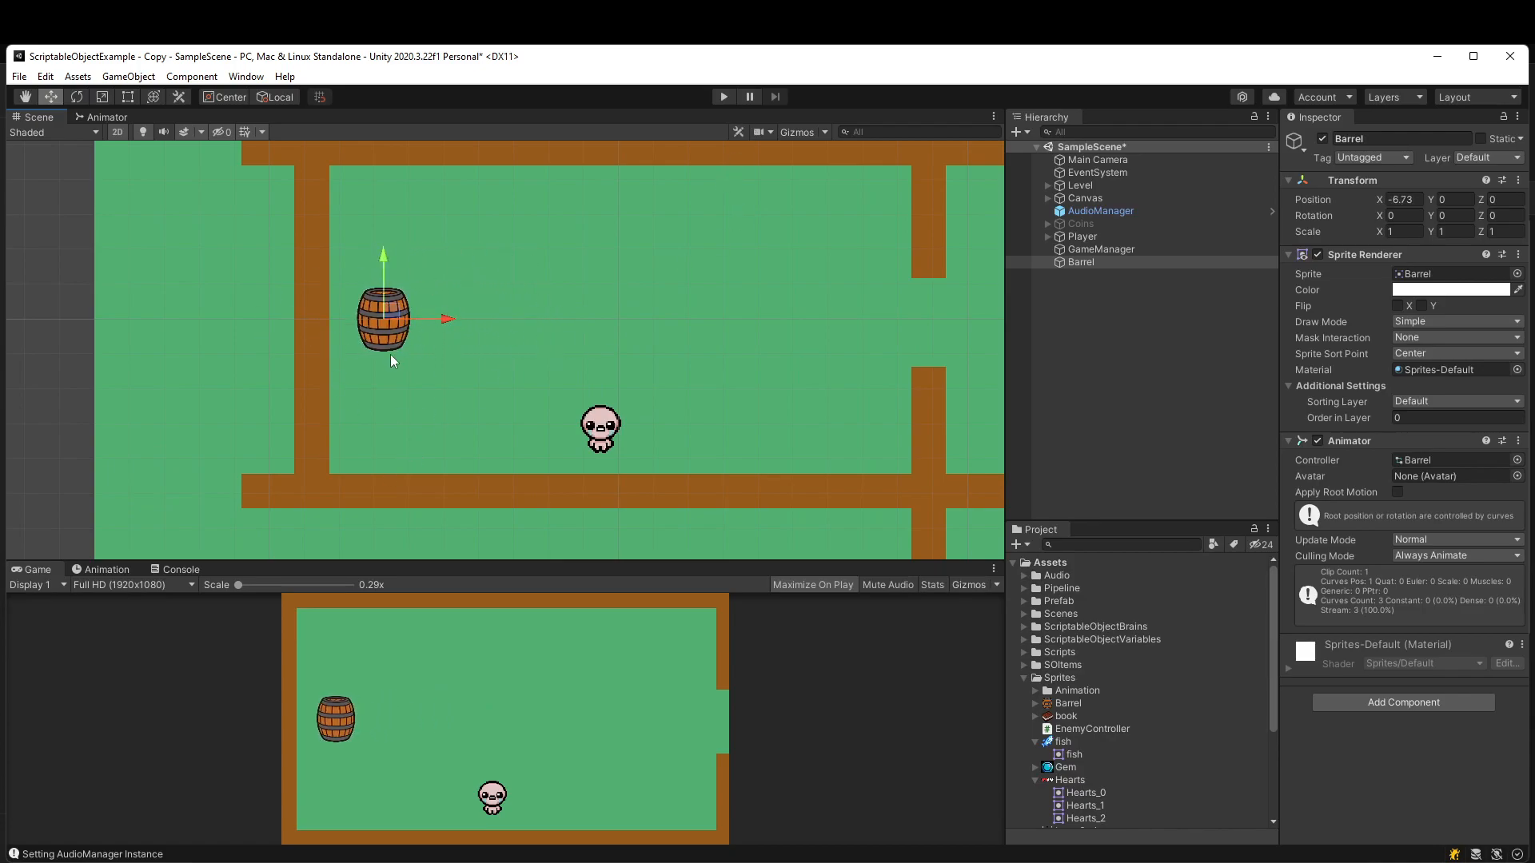
mouse_move(500, 298)
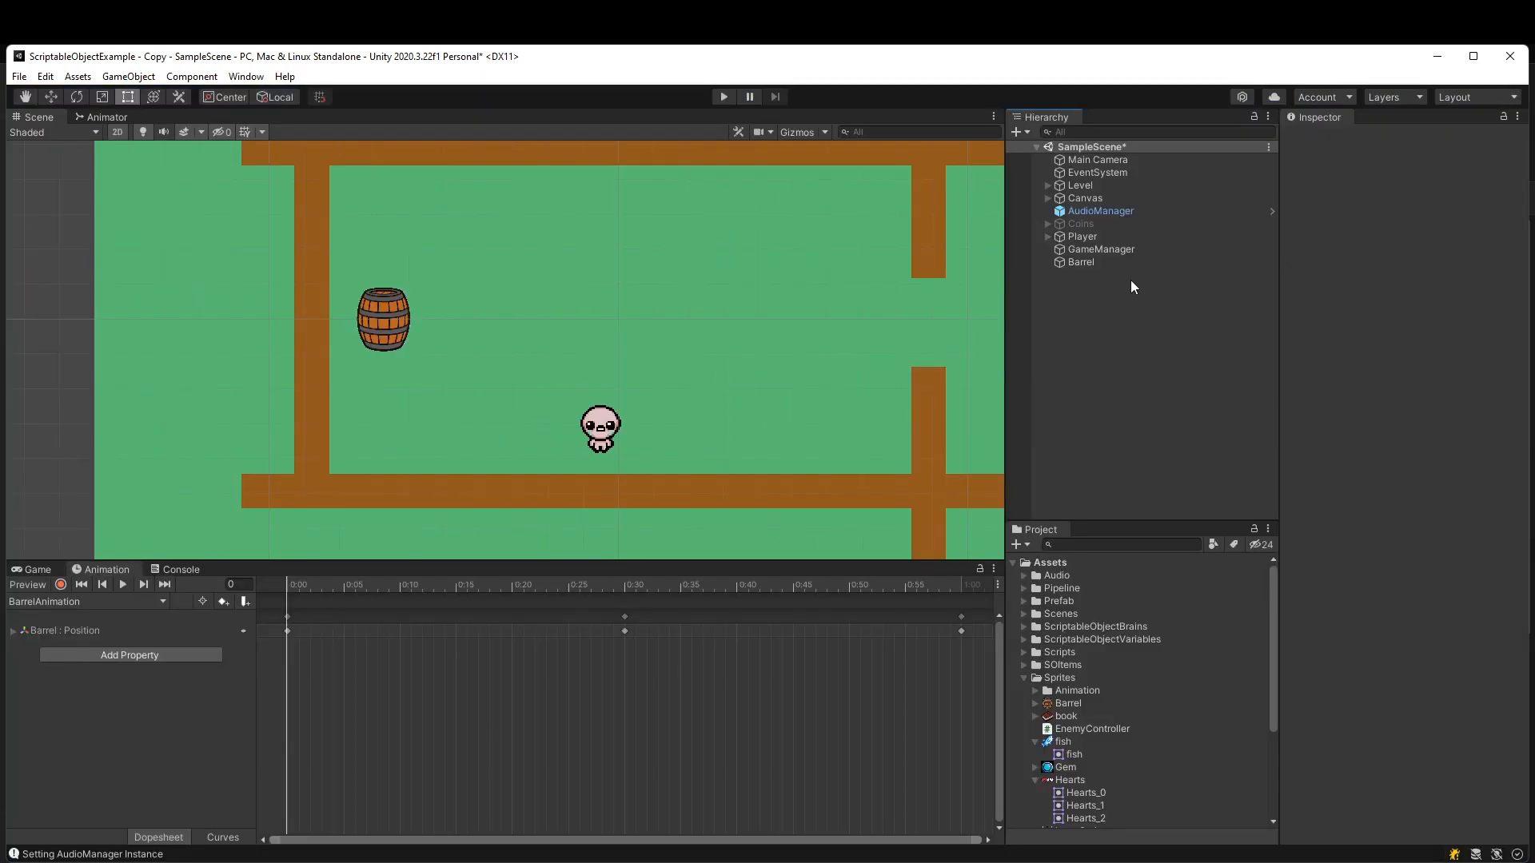
Select Barrel and play, stop and replay its animation preview, which snaps it to X 0
click(1081, 263)
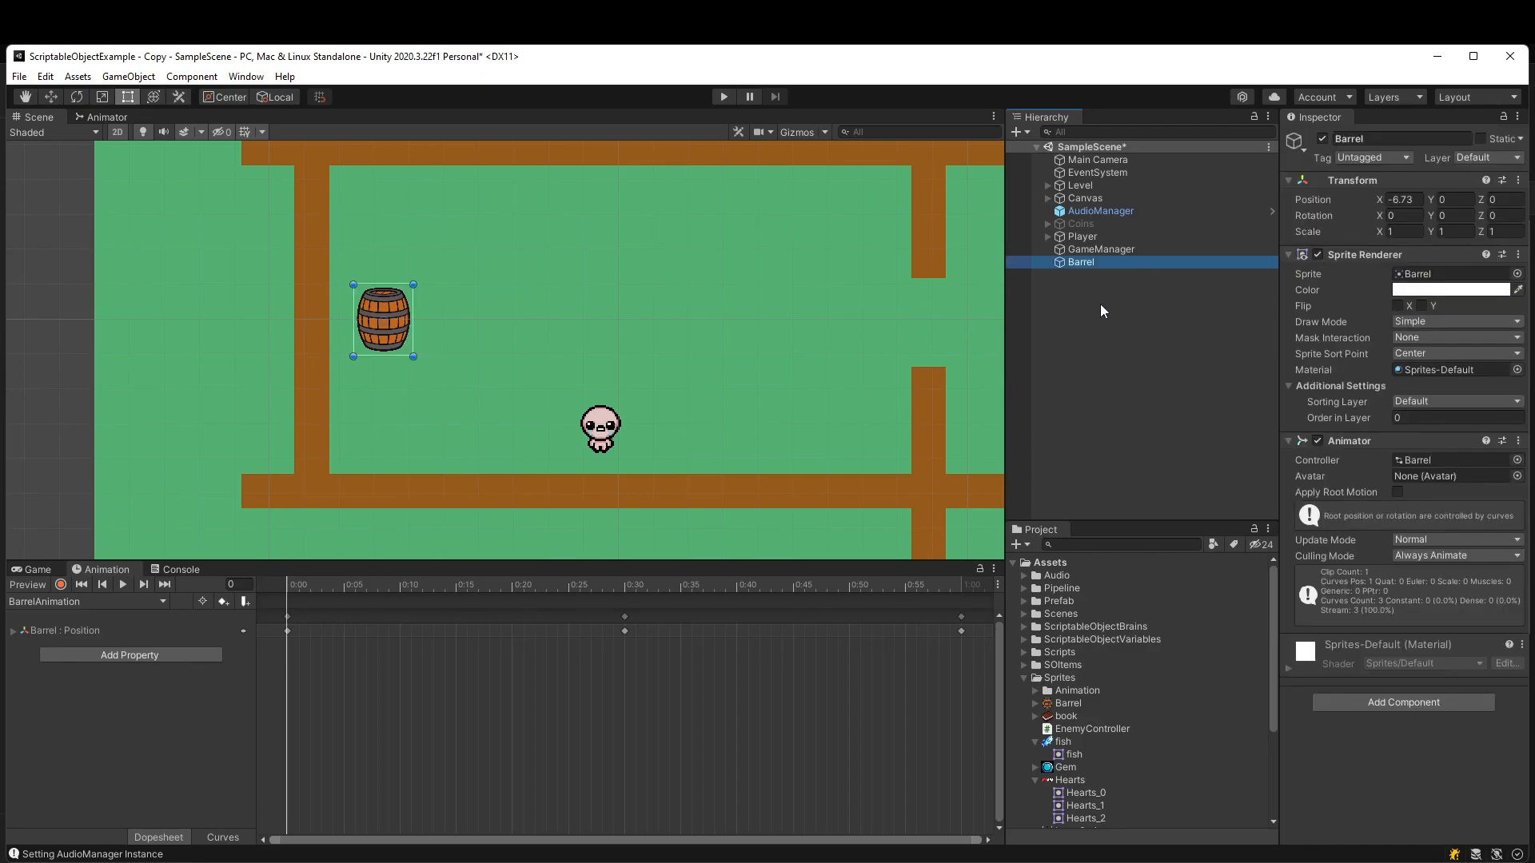
click(123, 585)
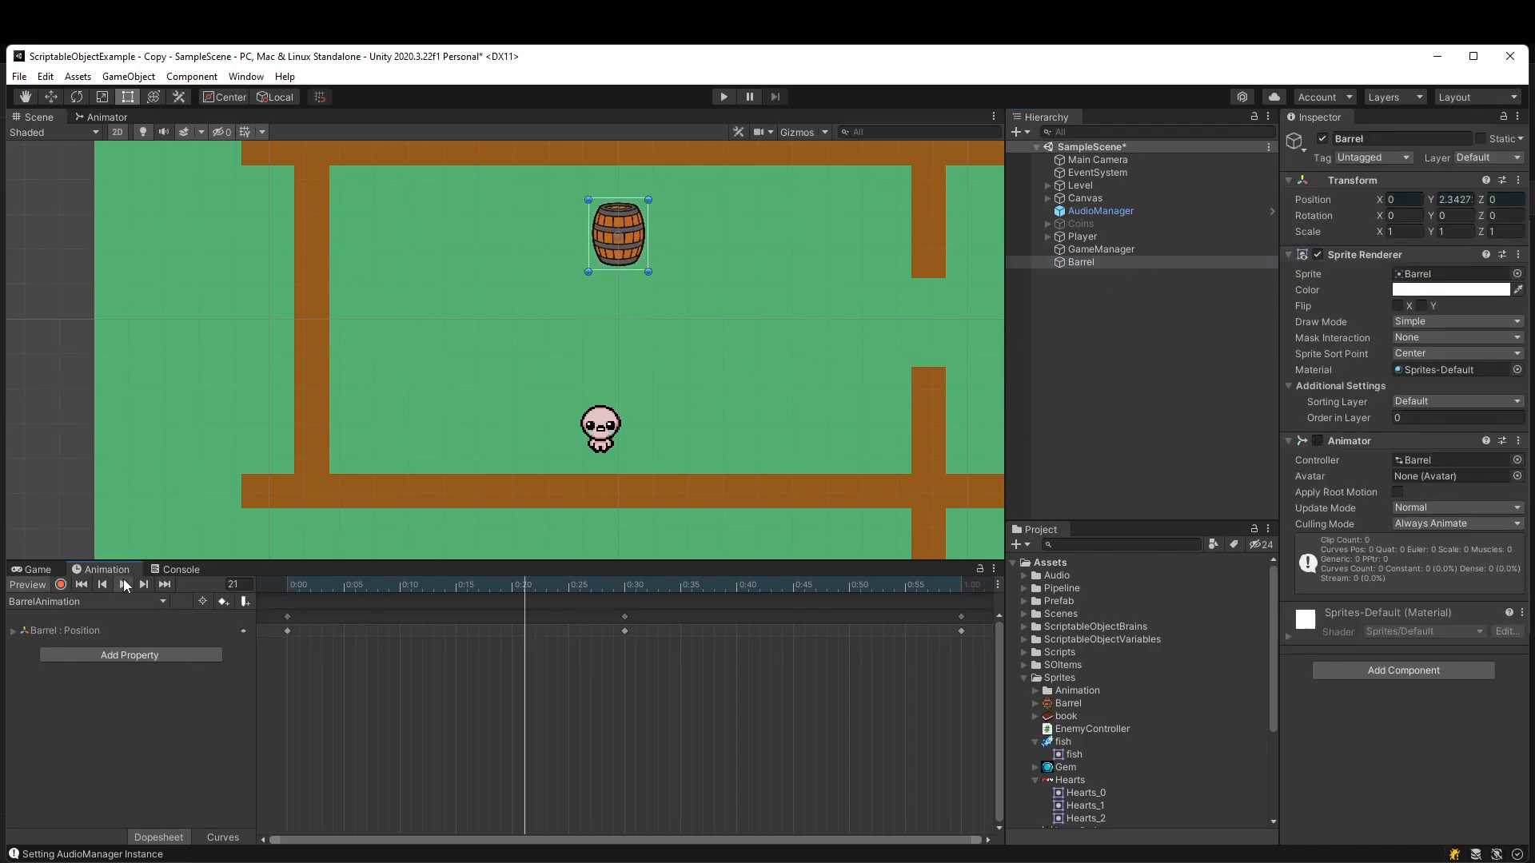
click(102, 585)
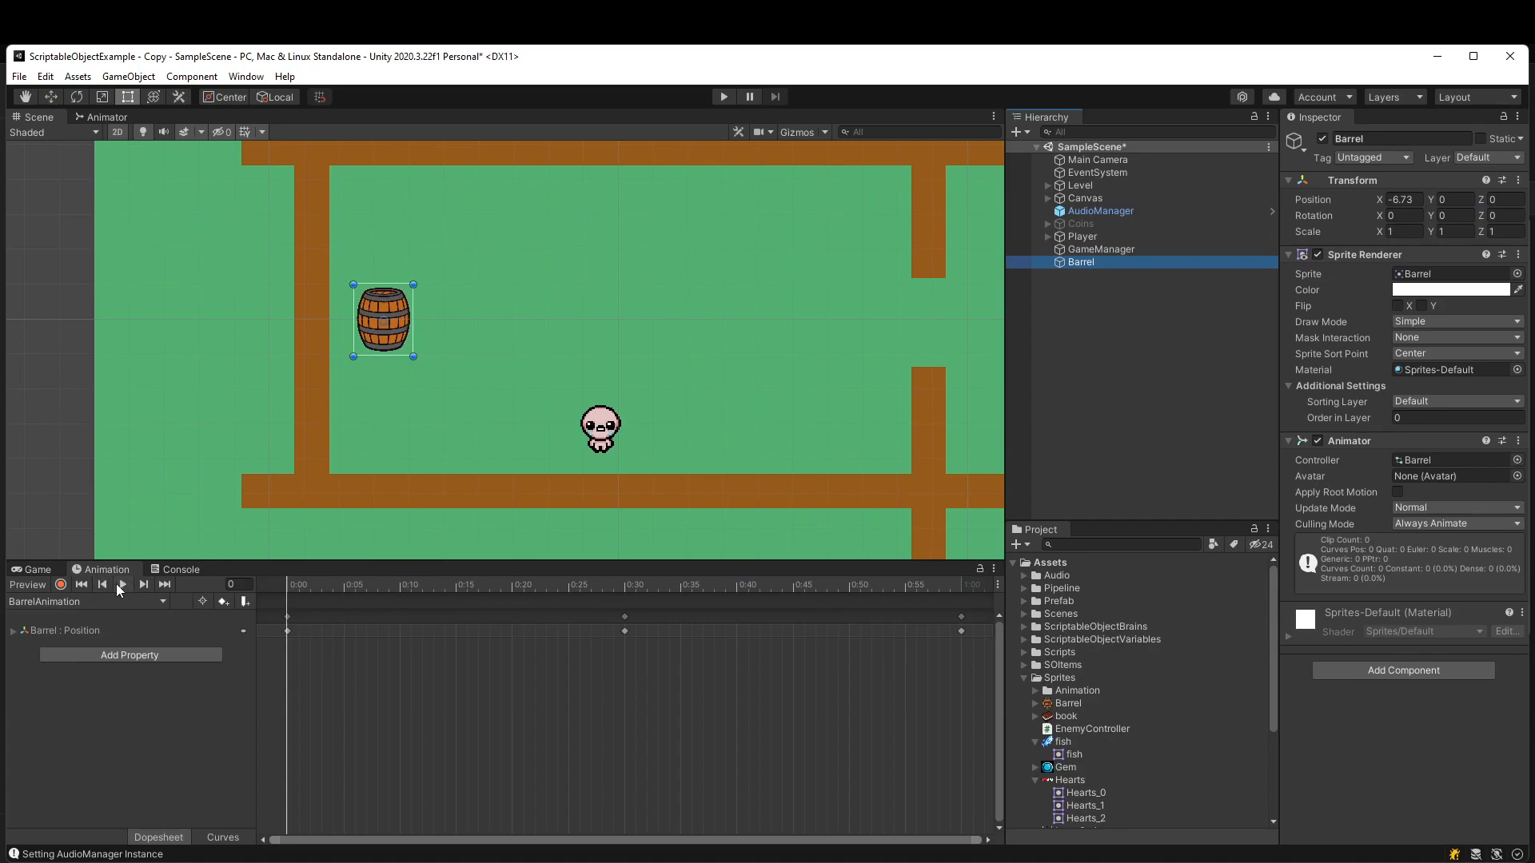
click(122, 584)
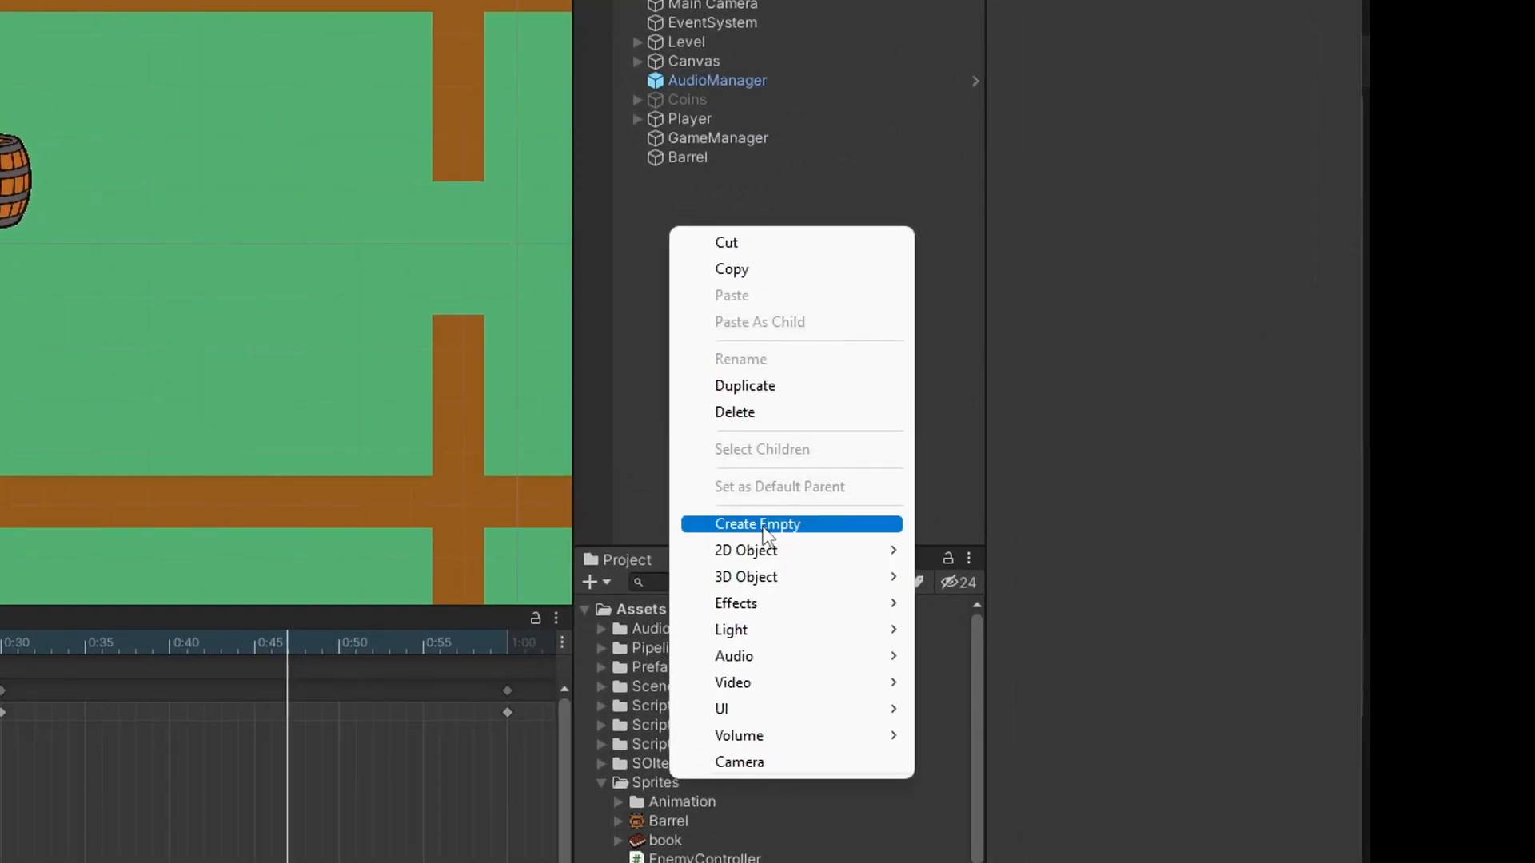
Create an empty object named BarrelParent, then inspect BarrelParent and its Barrel child's Transforms
click(758, 524)
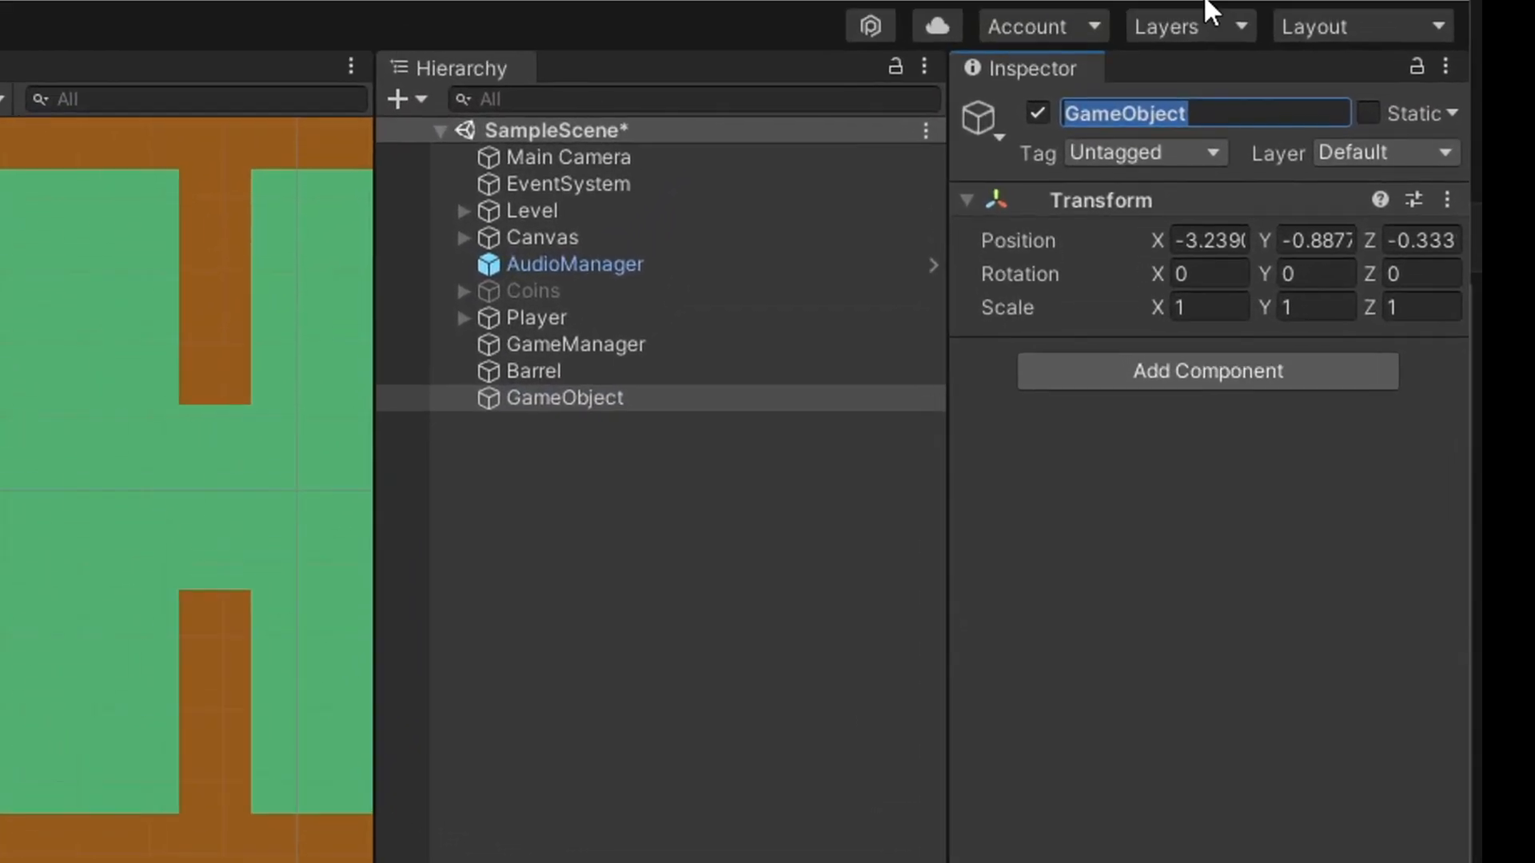
text(BarrelParent)
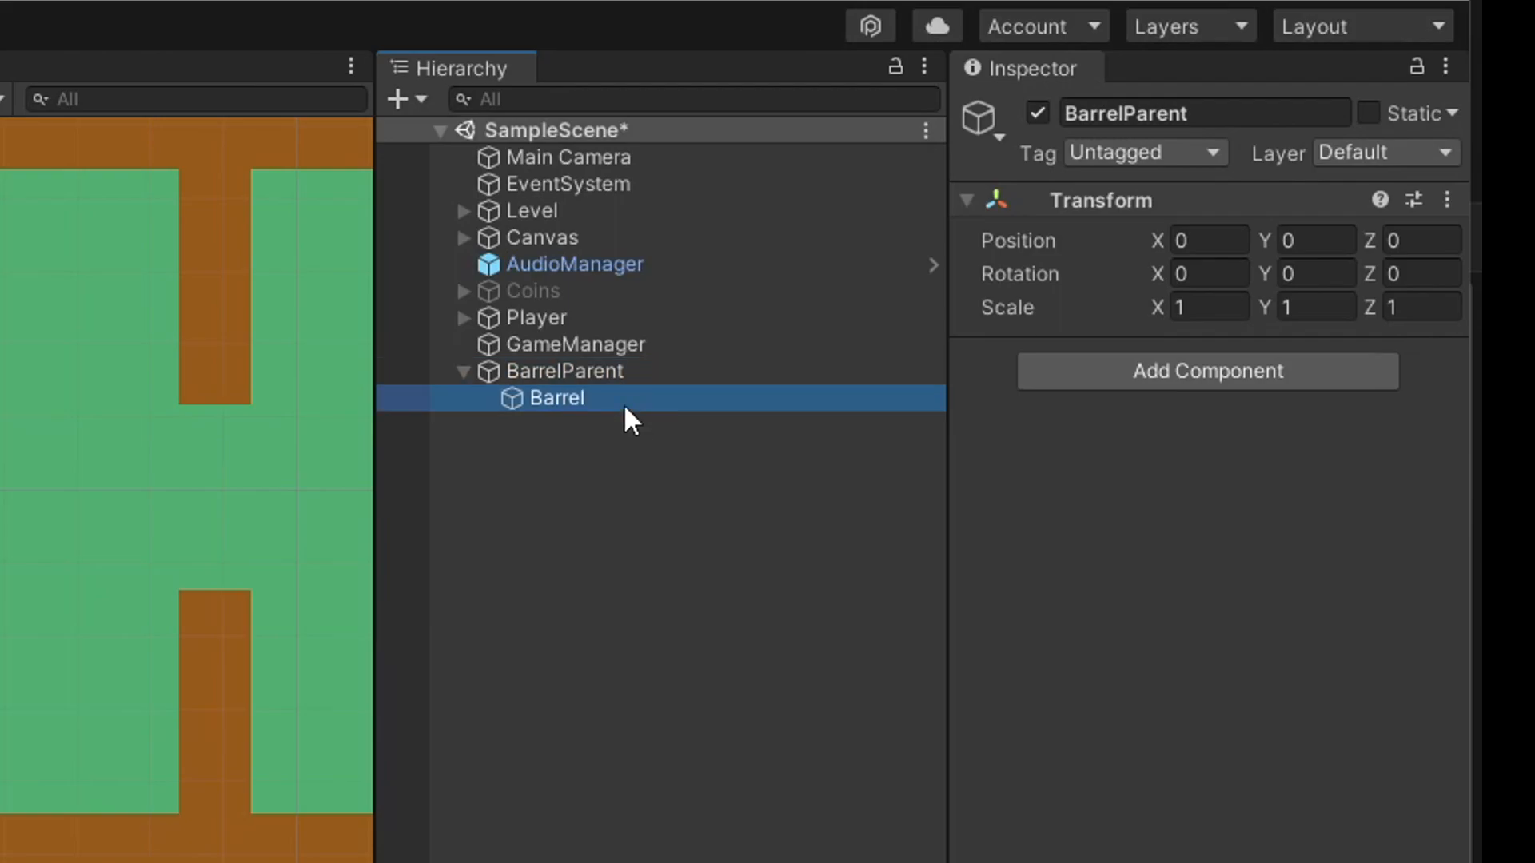
click(557, 397)
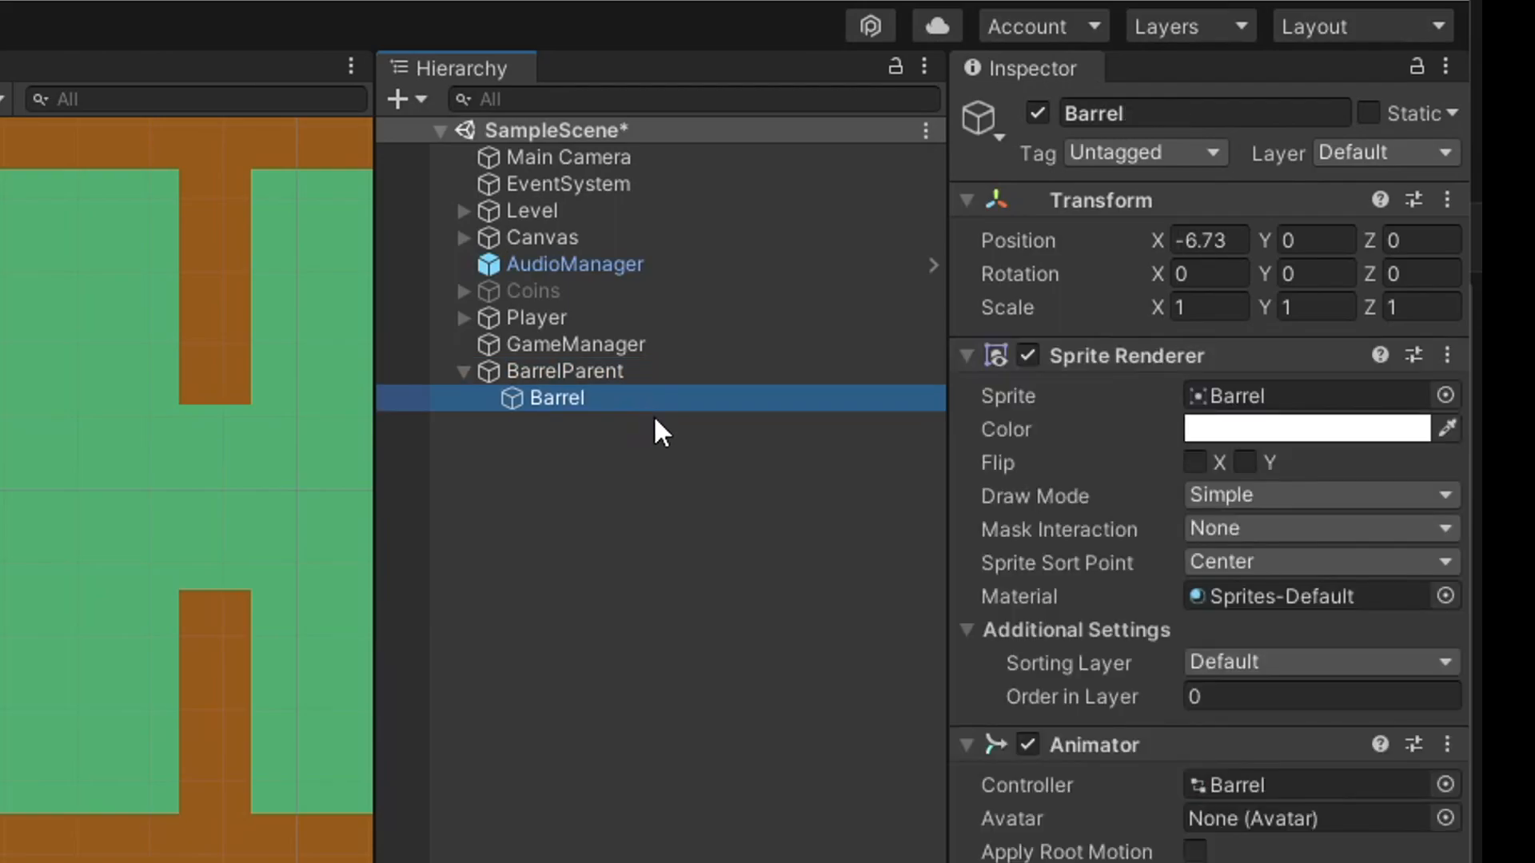
click(564, 371)
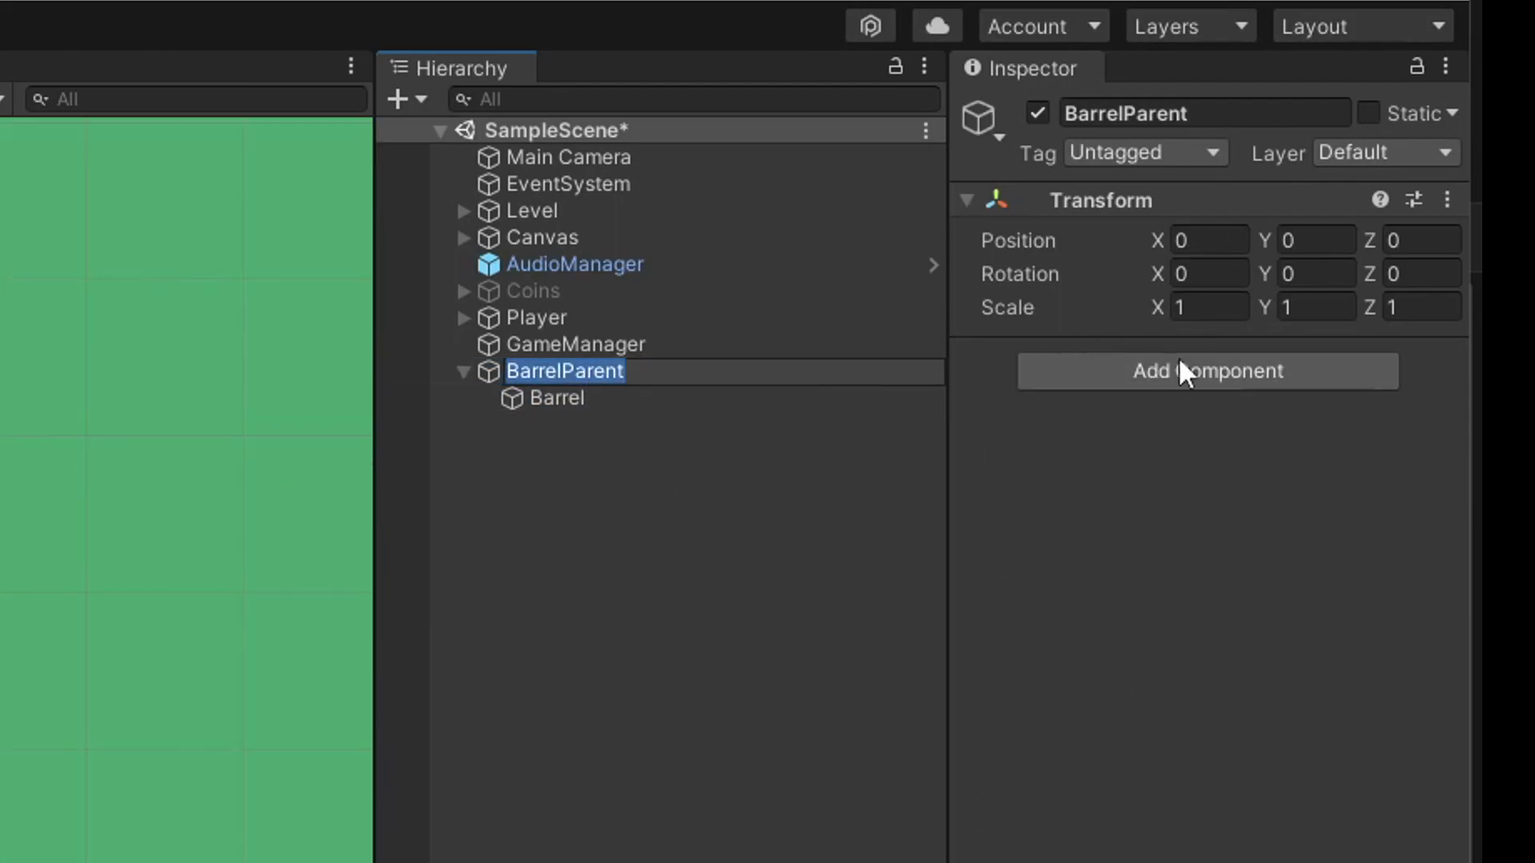
mouse_move(702, 437)
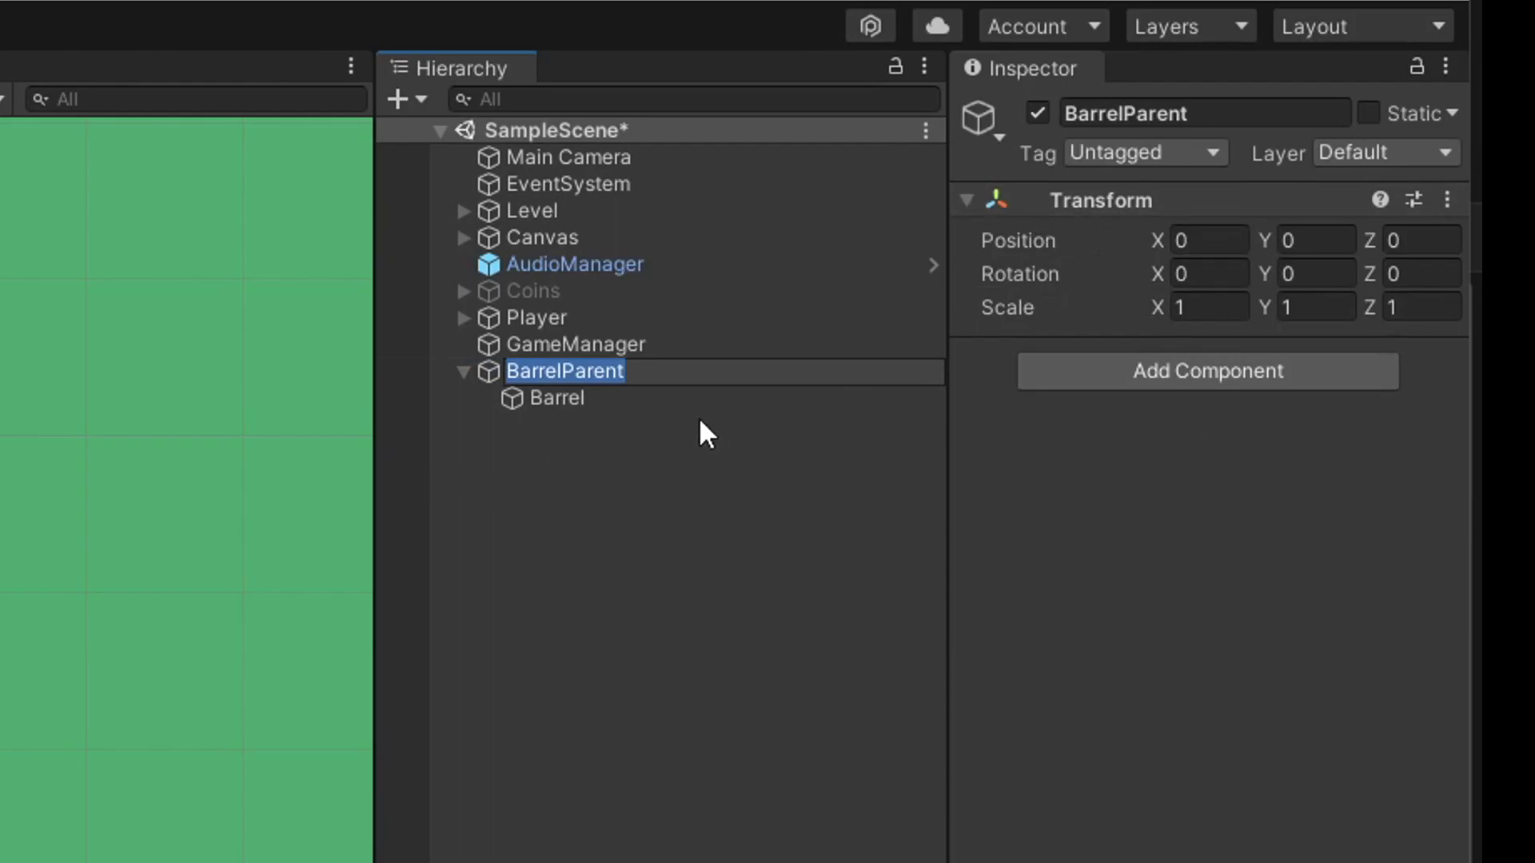
click(558, 398)
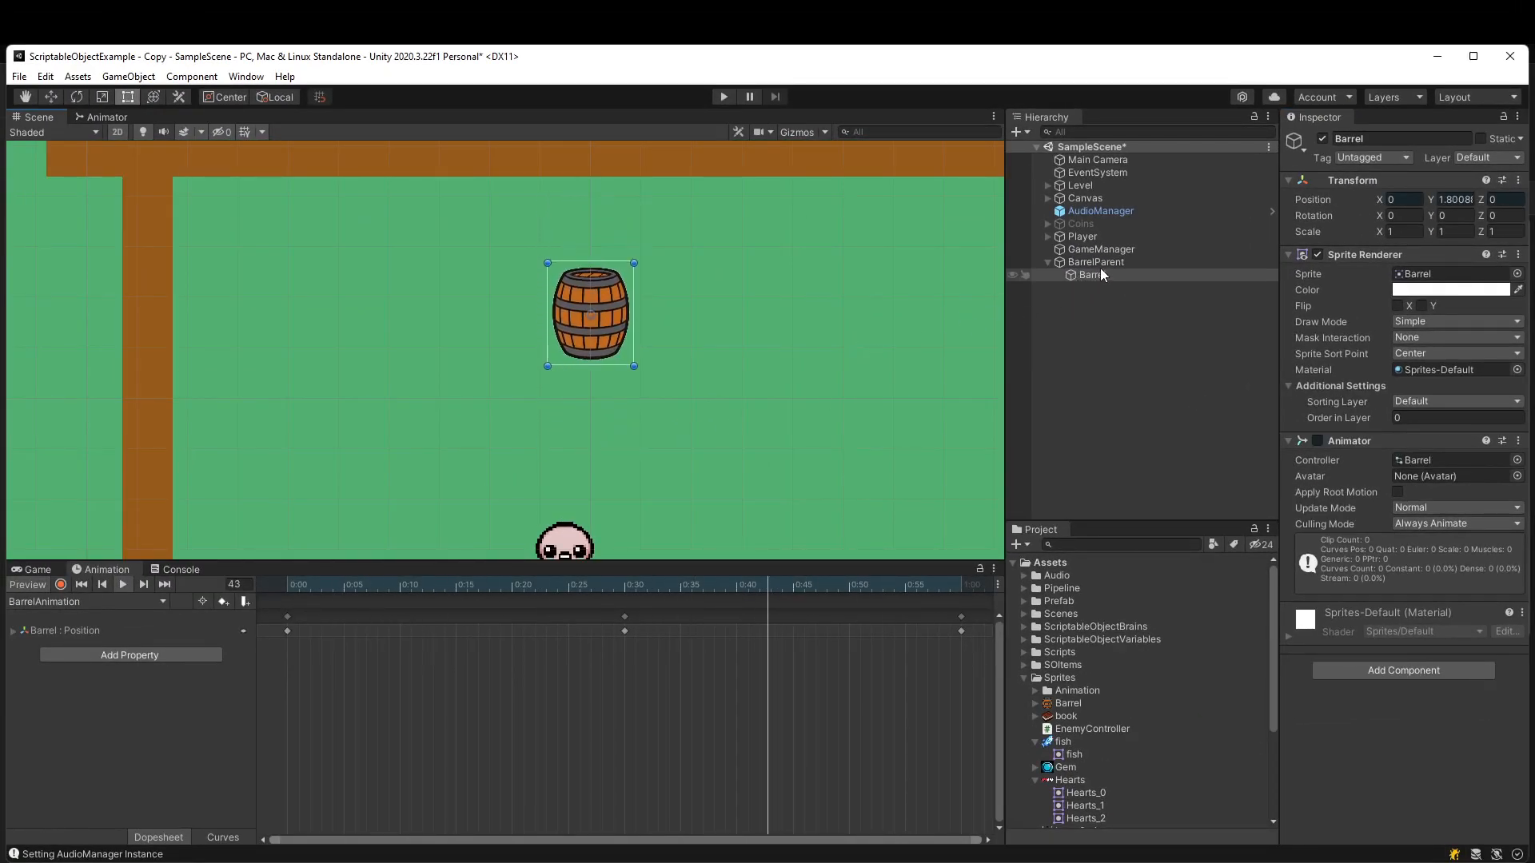
Move BarrelParent left to X -6.3, then run and stop the game to test the barrel
click(1096, 261)
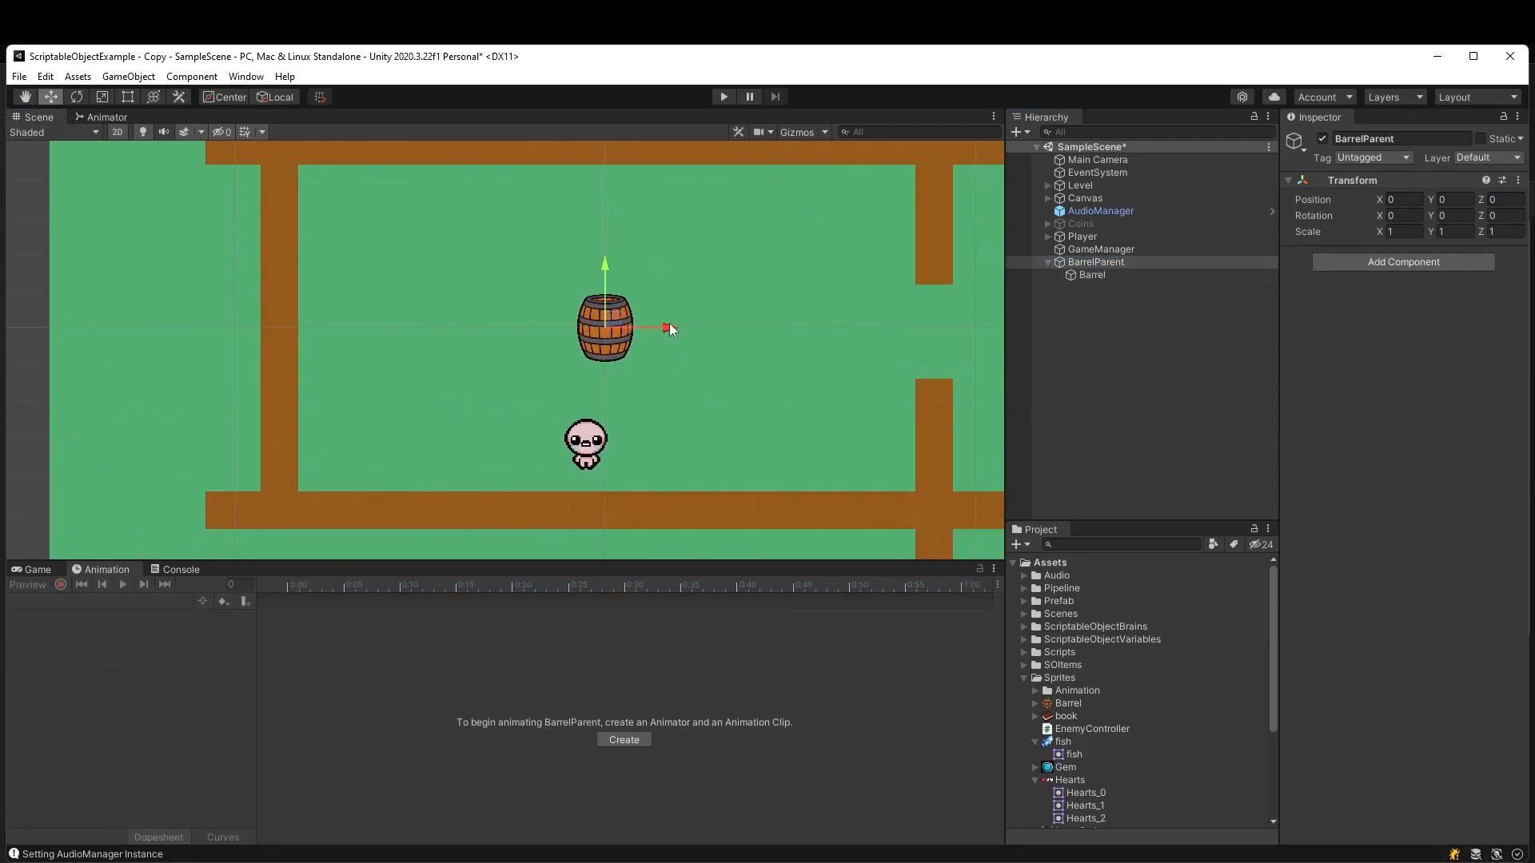
drag(668, 328, 436, 326)
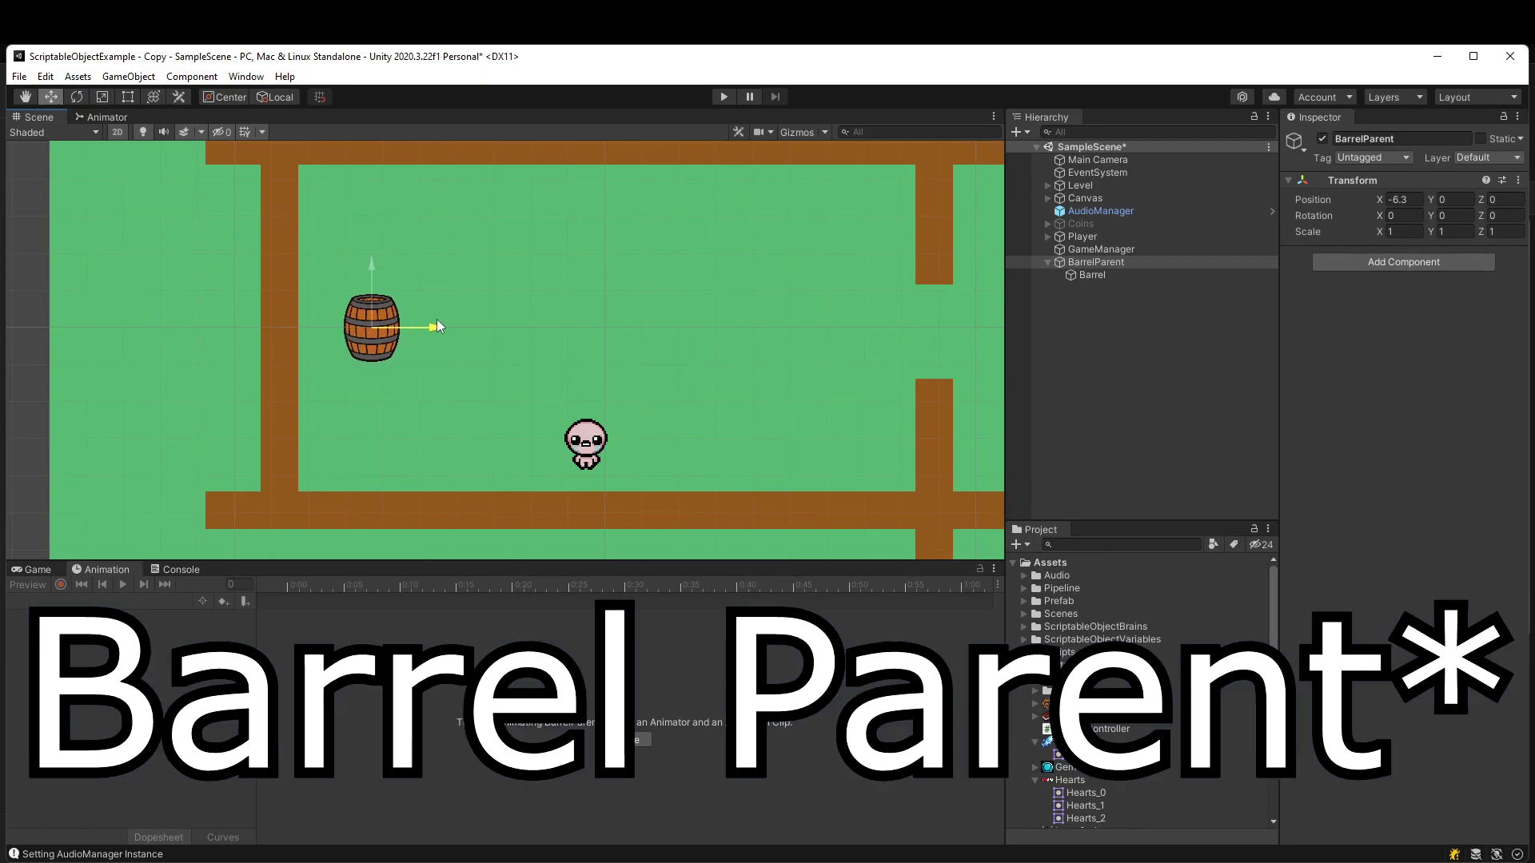
click(724, 95)
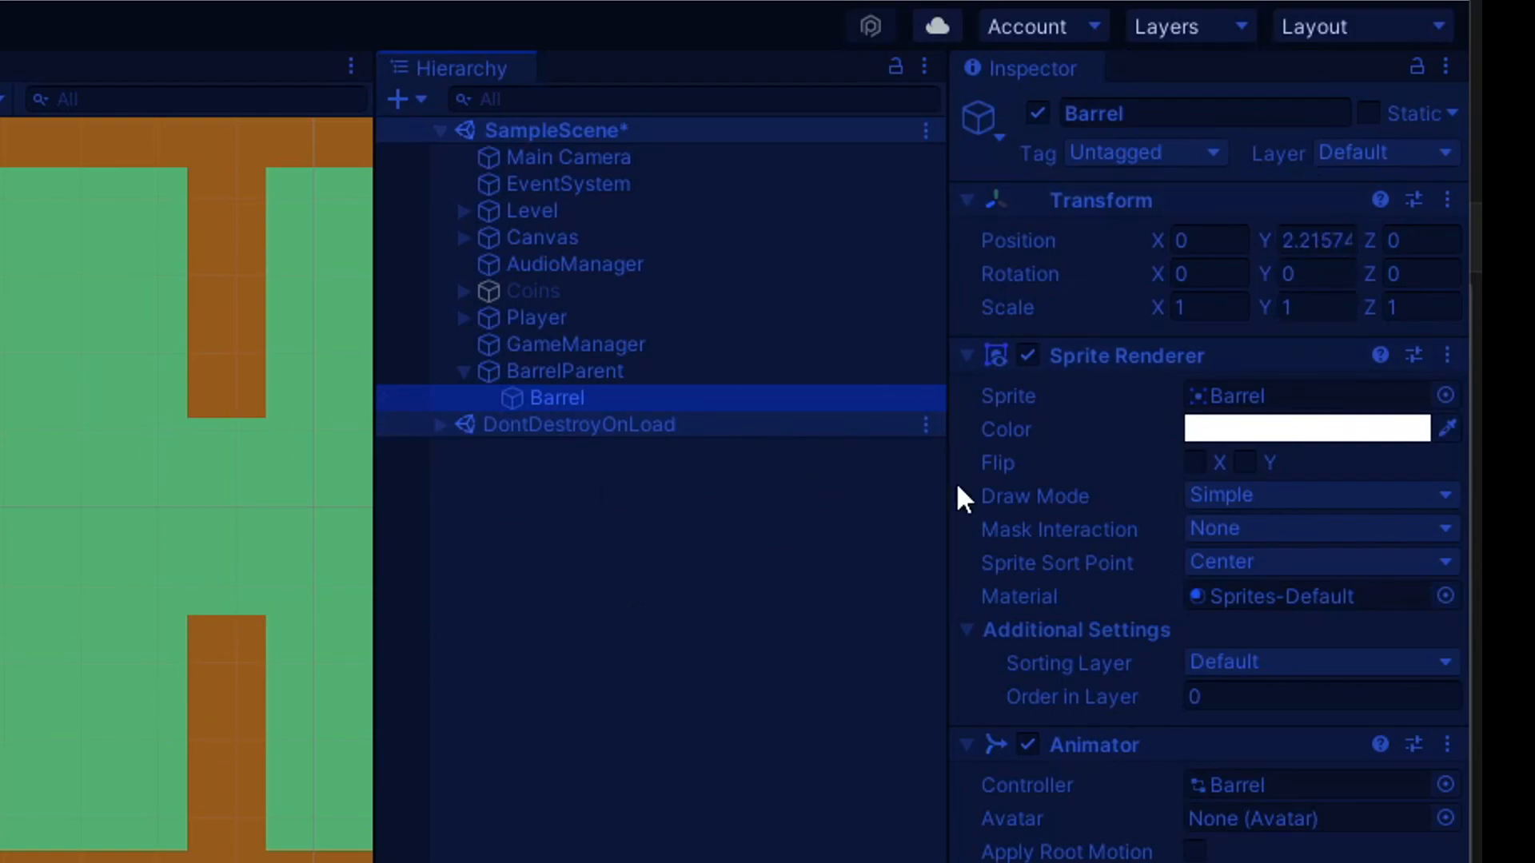
click(565, 371)
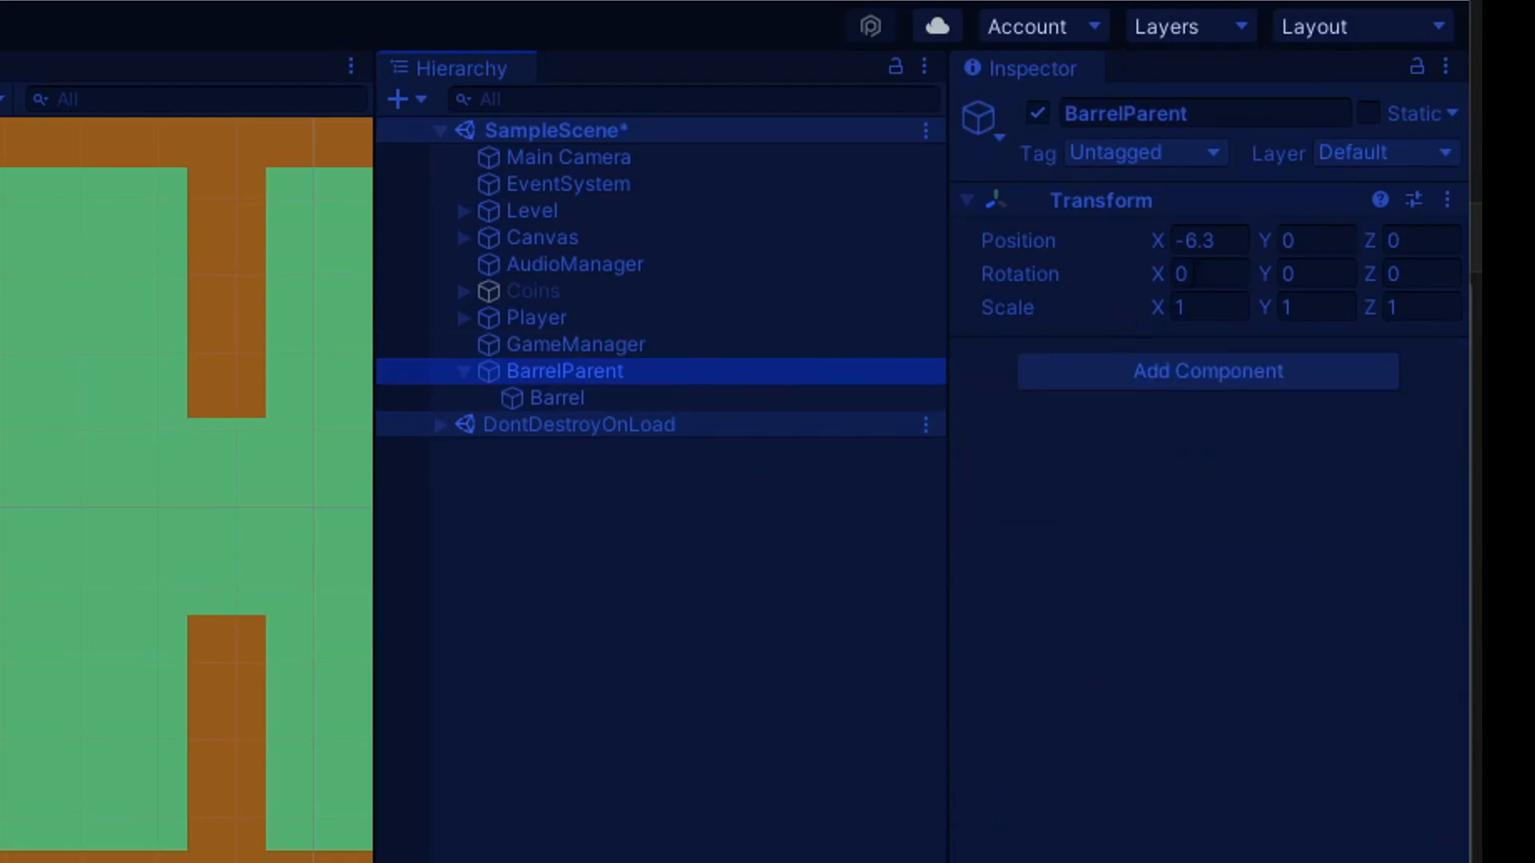
mouse_move(818, 623)
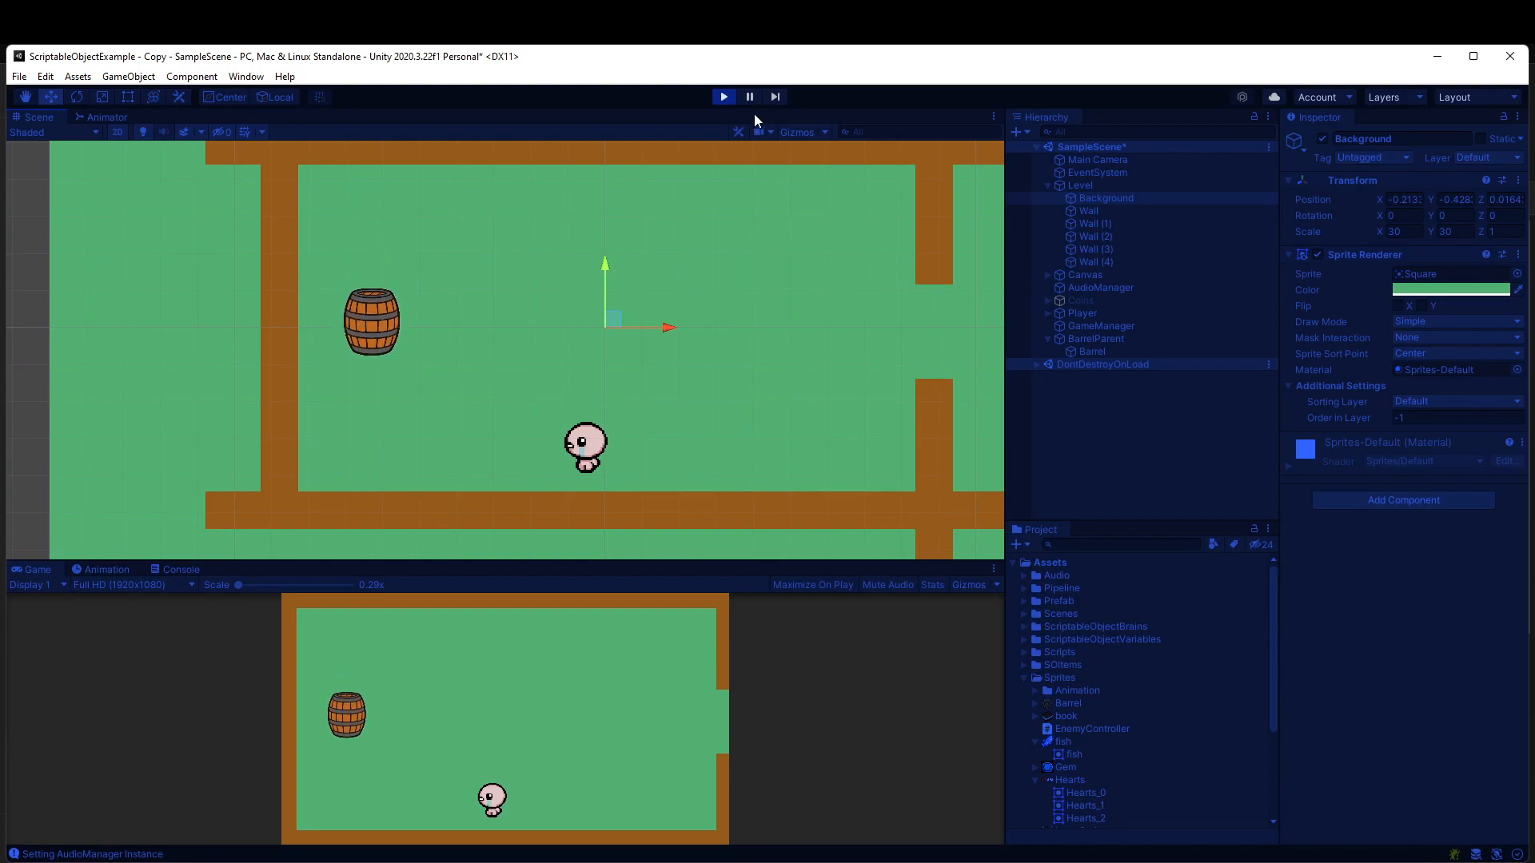
click(724, 95)
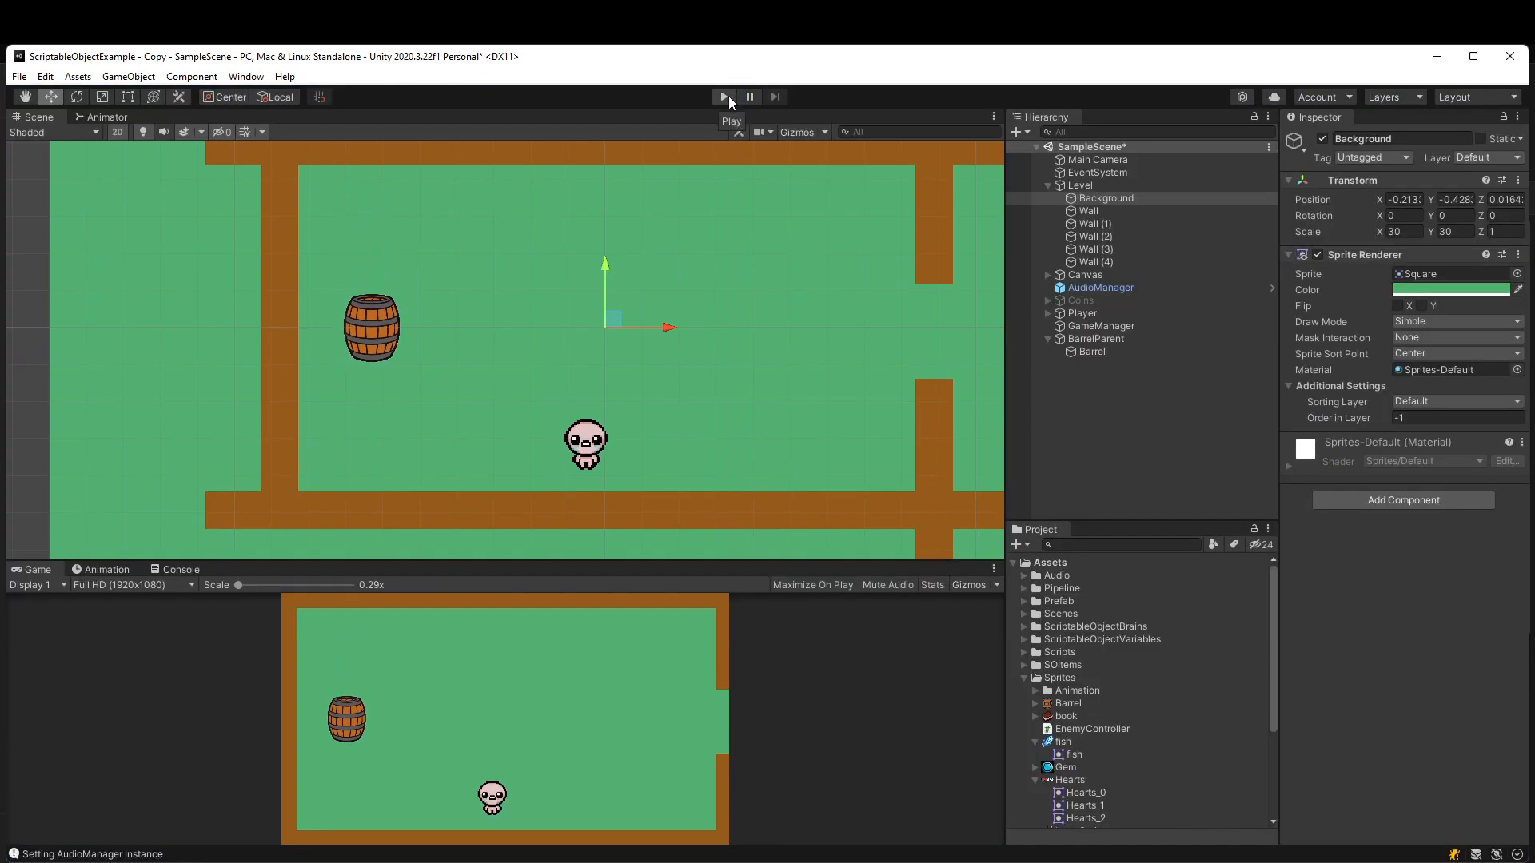